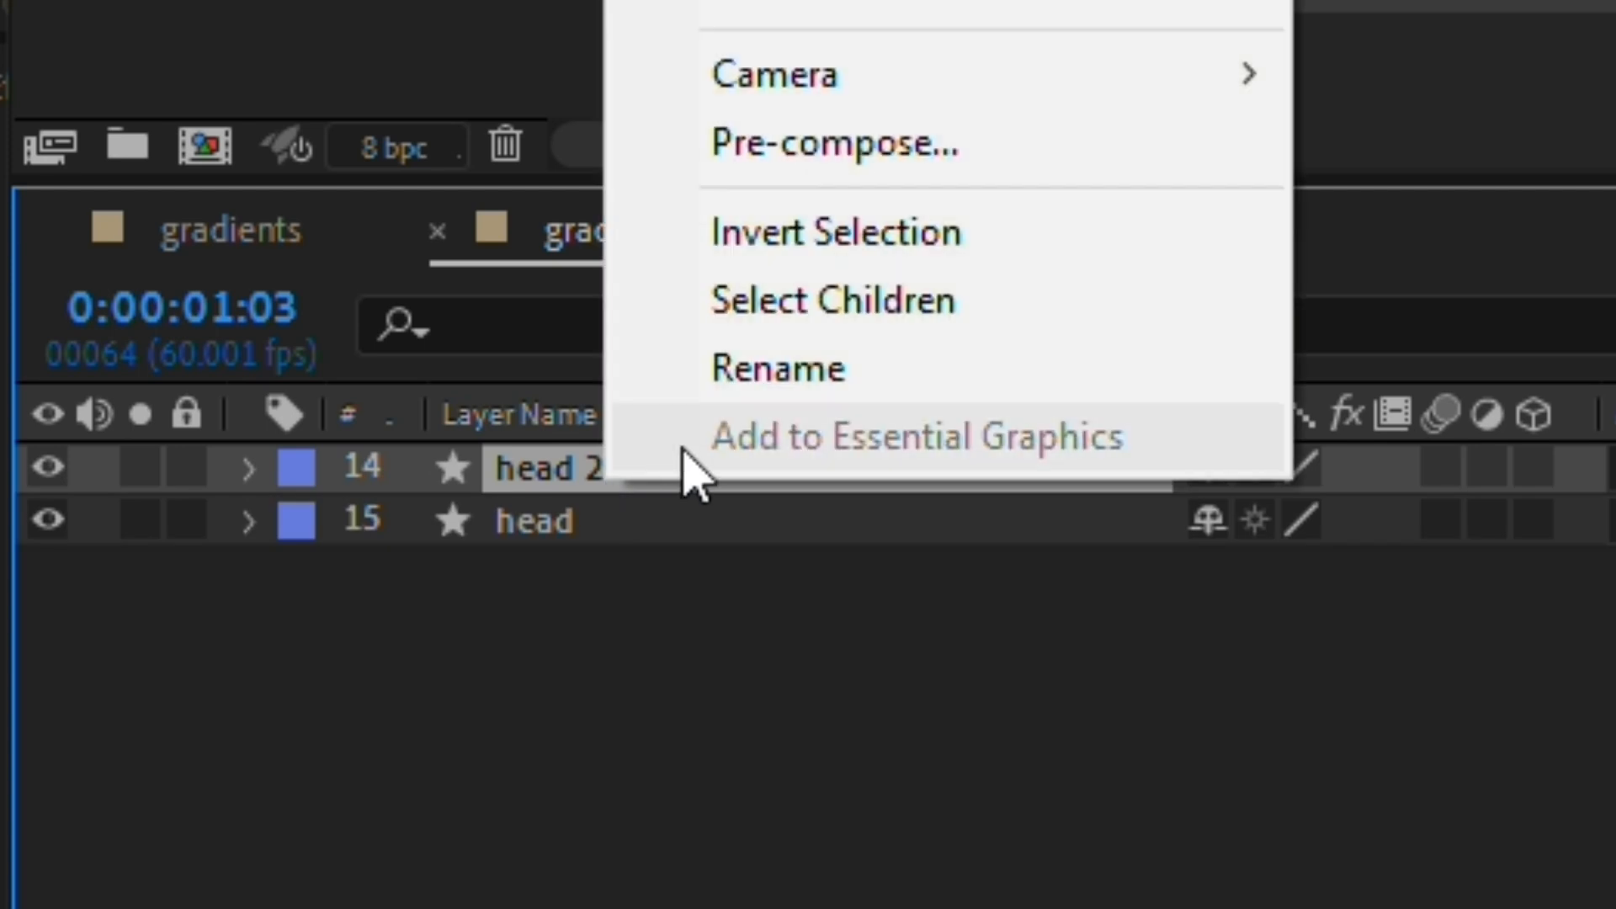
Rename the duplicated layer 'head shadow' and fill its circle solid black (000000).
left_click(778, 368)
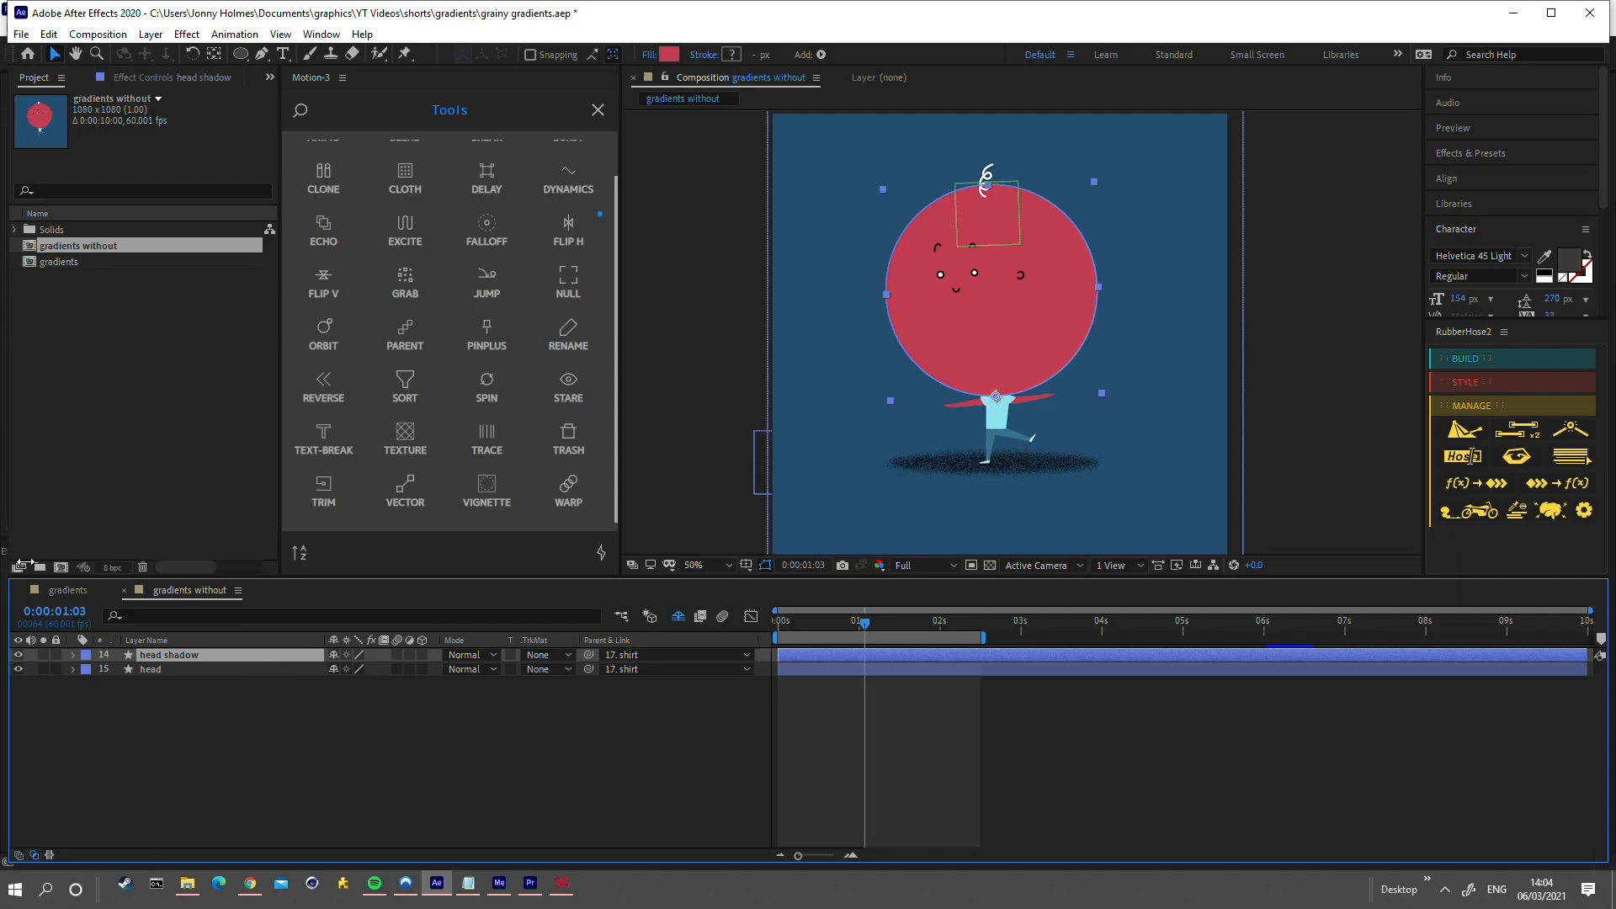
left_click(670, 54)
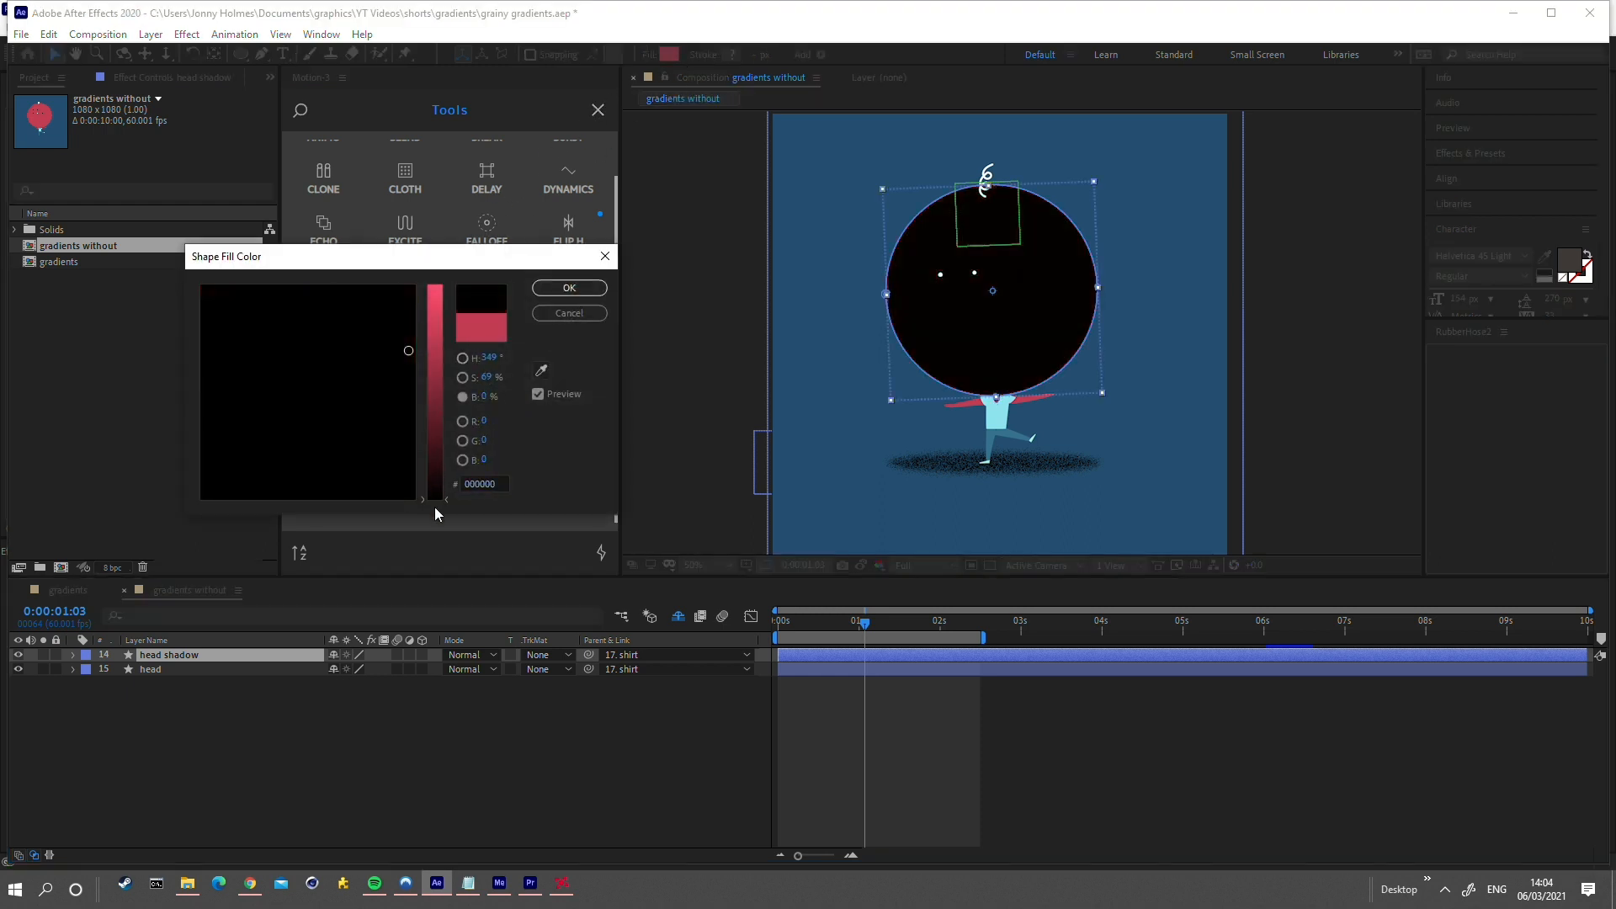
left_click(568, 288)
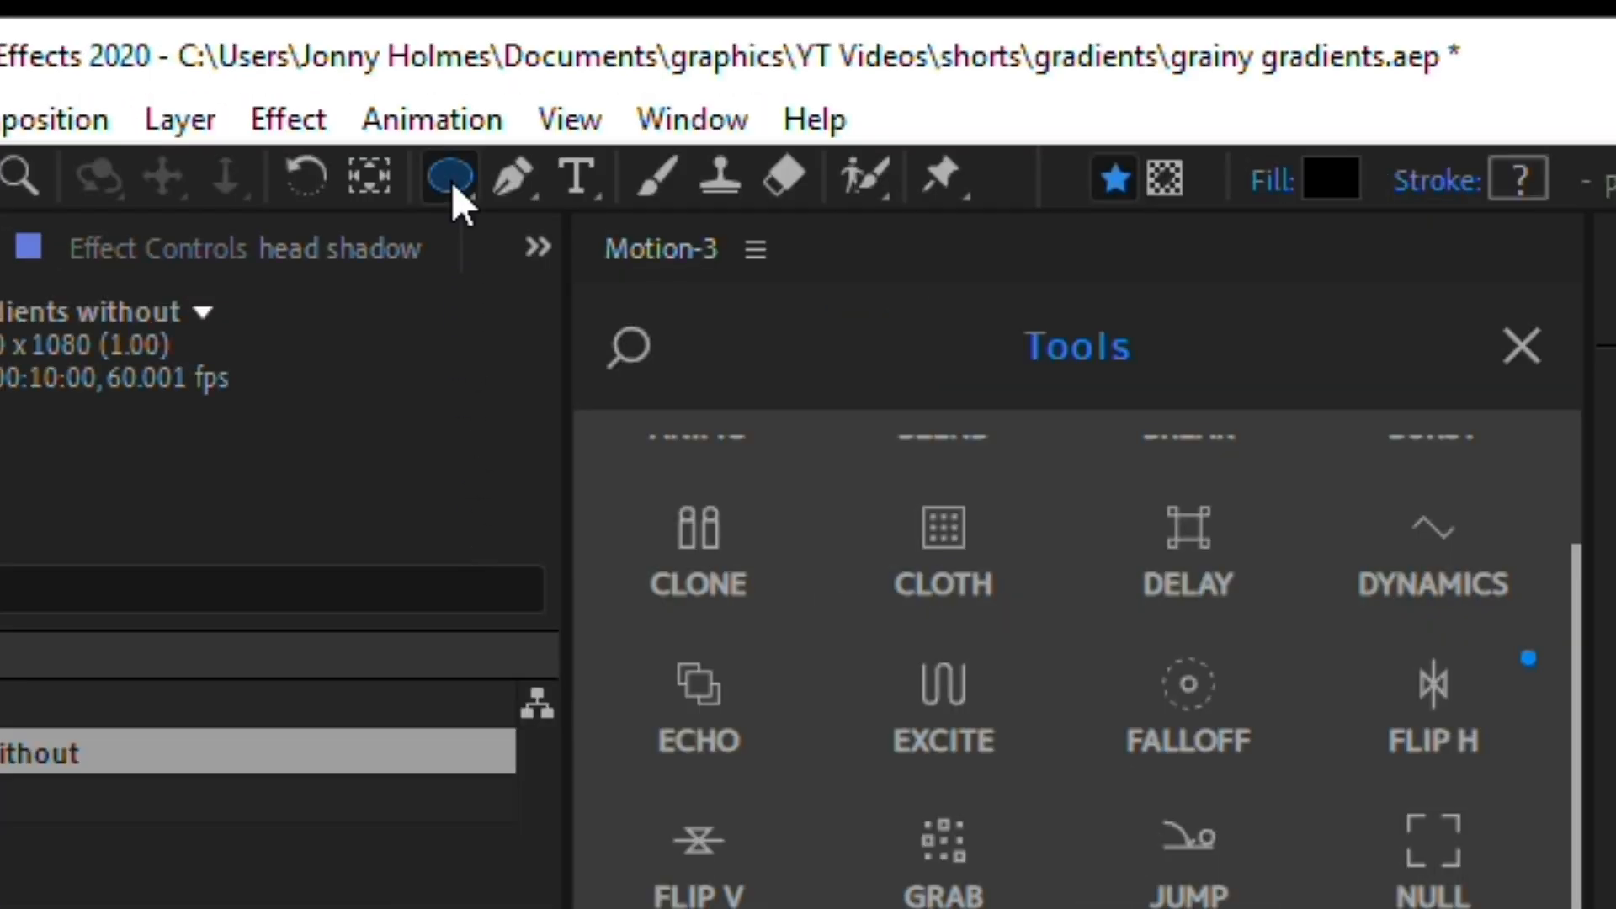
mouse_move(1166, 179)
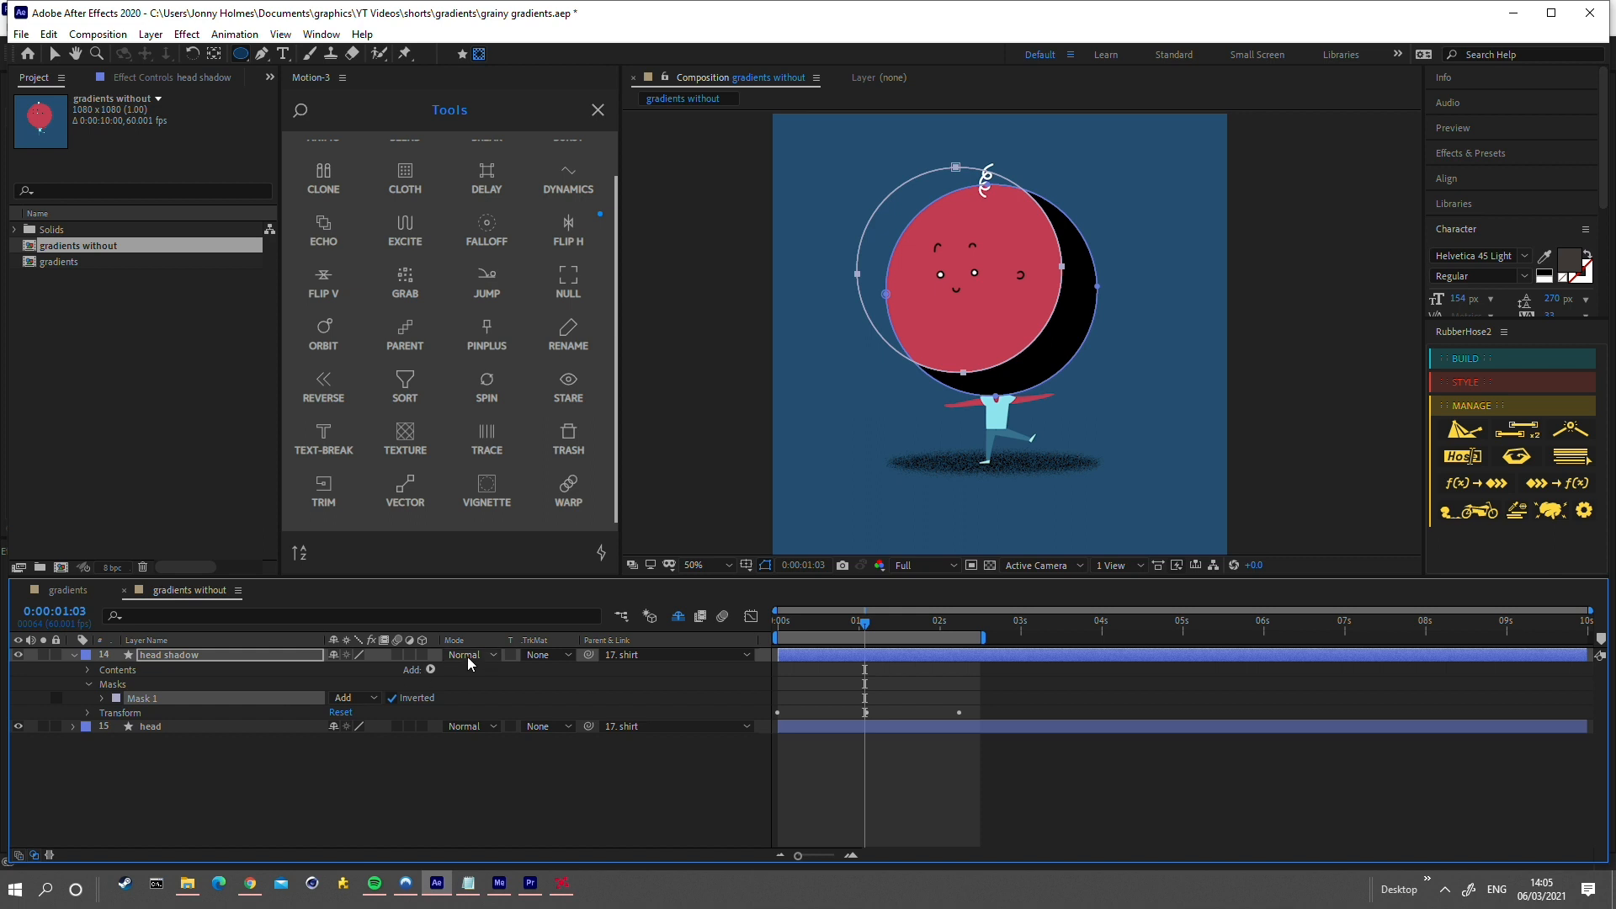
Set head shadow's blending mode to Dissolve and expand its mask settings.
left_click(469, 655)
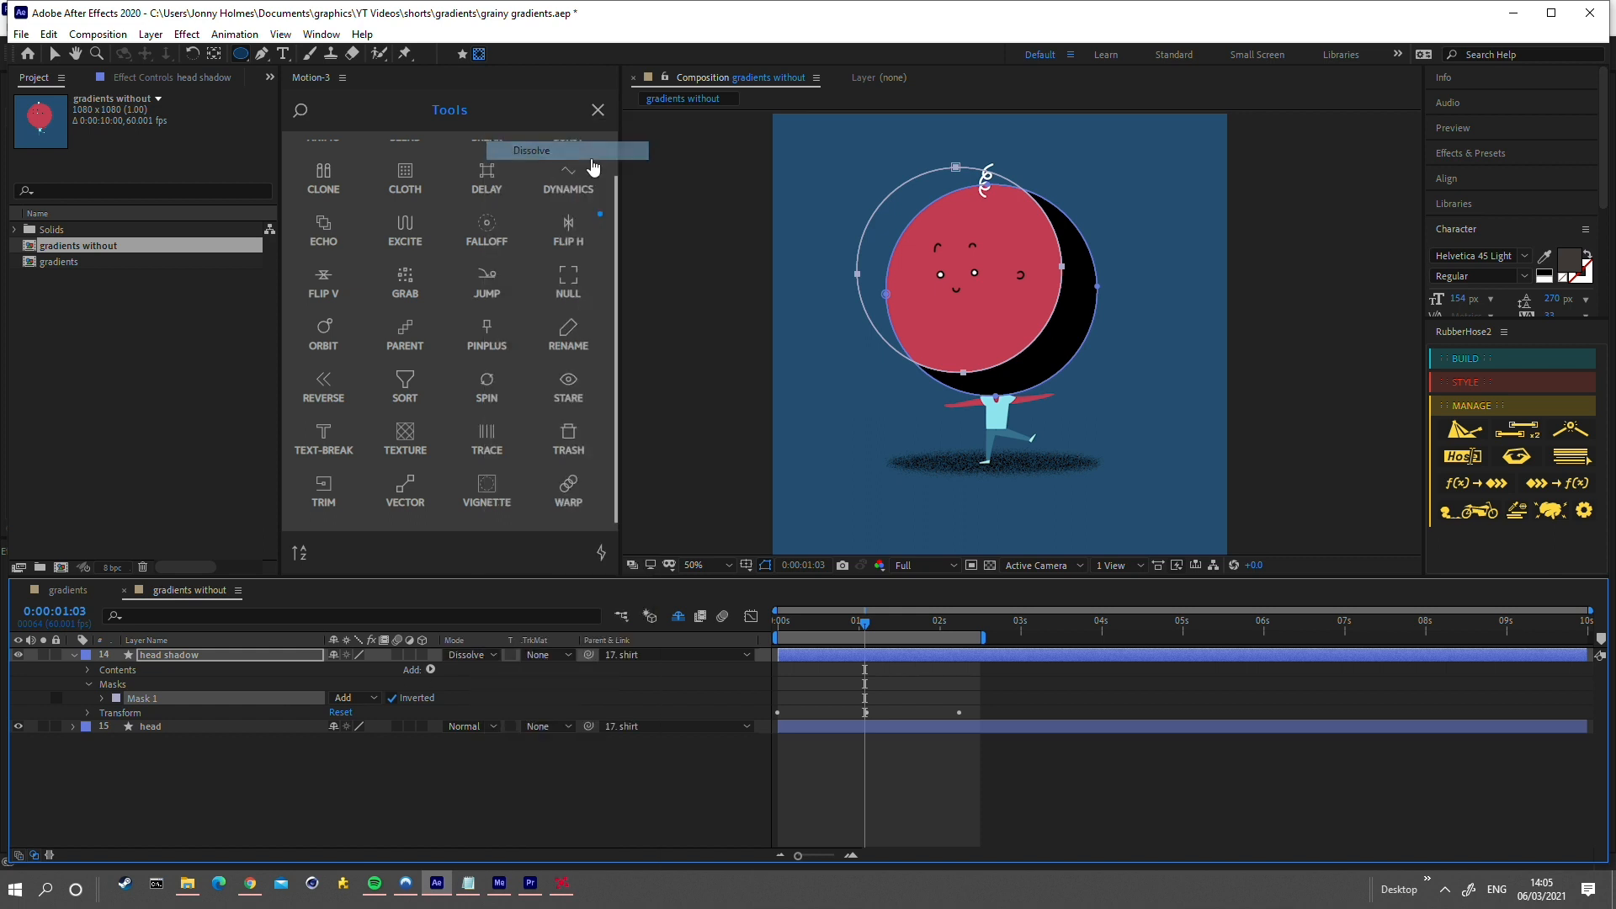
mouse_move(106, 706)
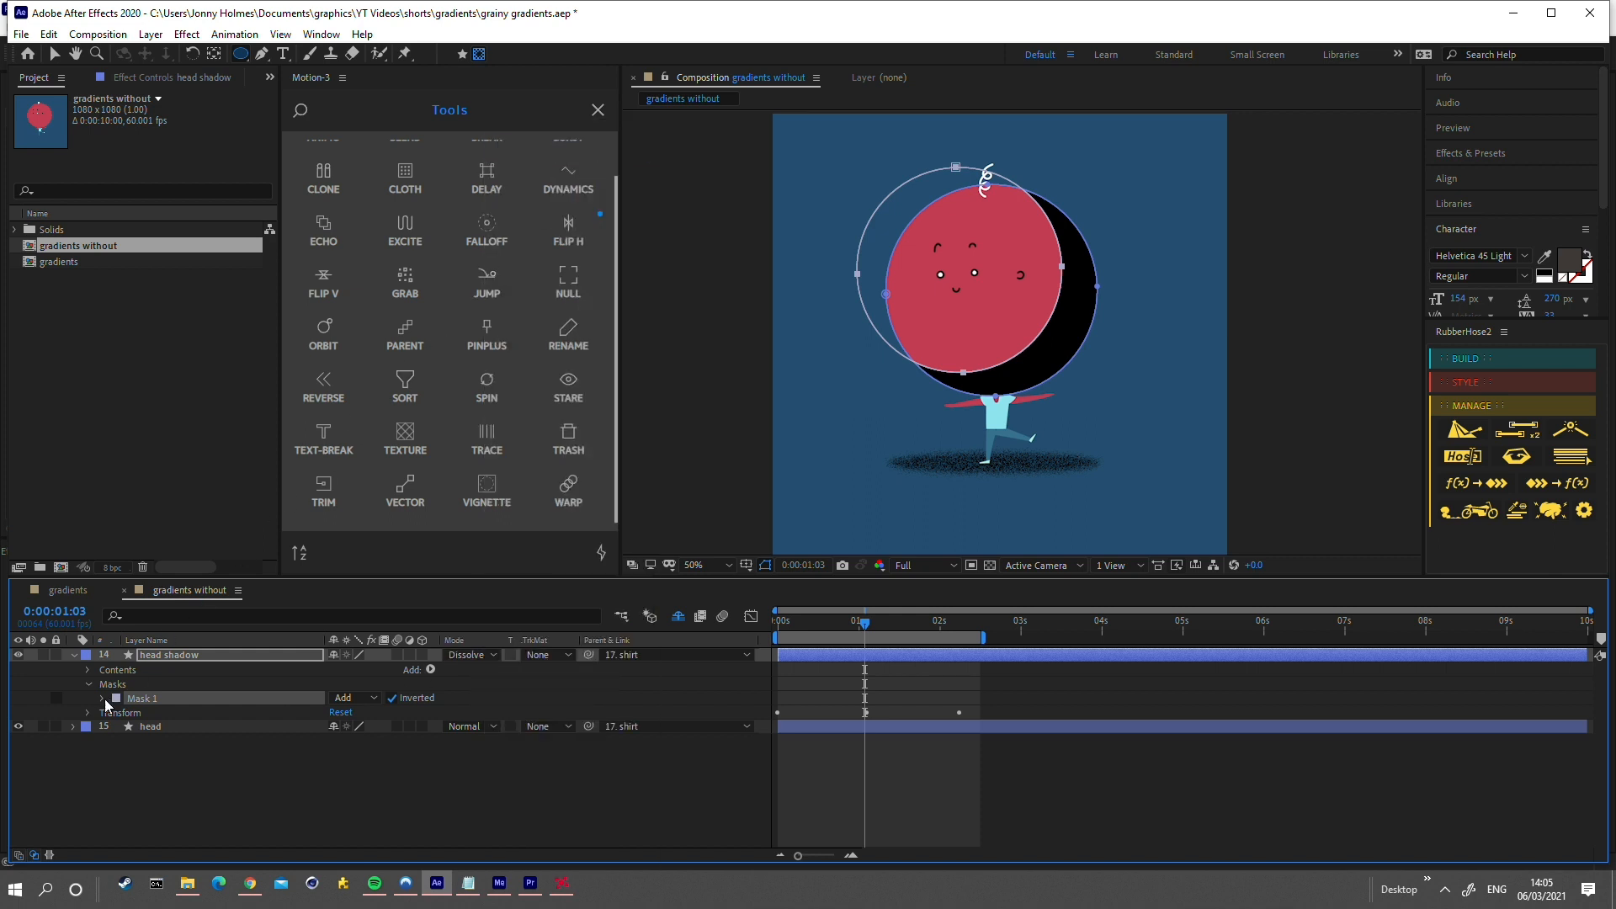
left_click(101, 698)
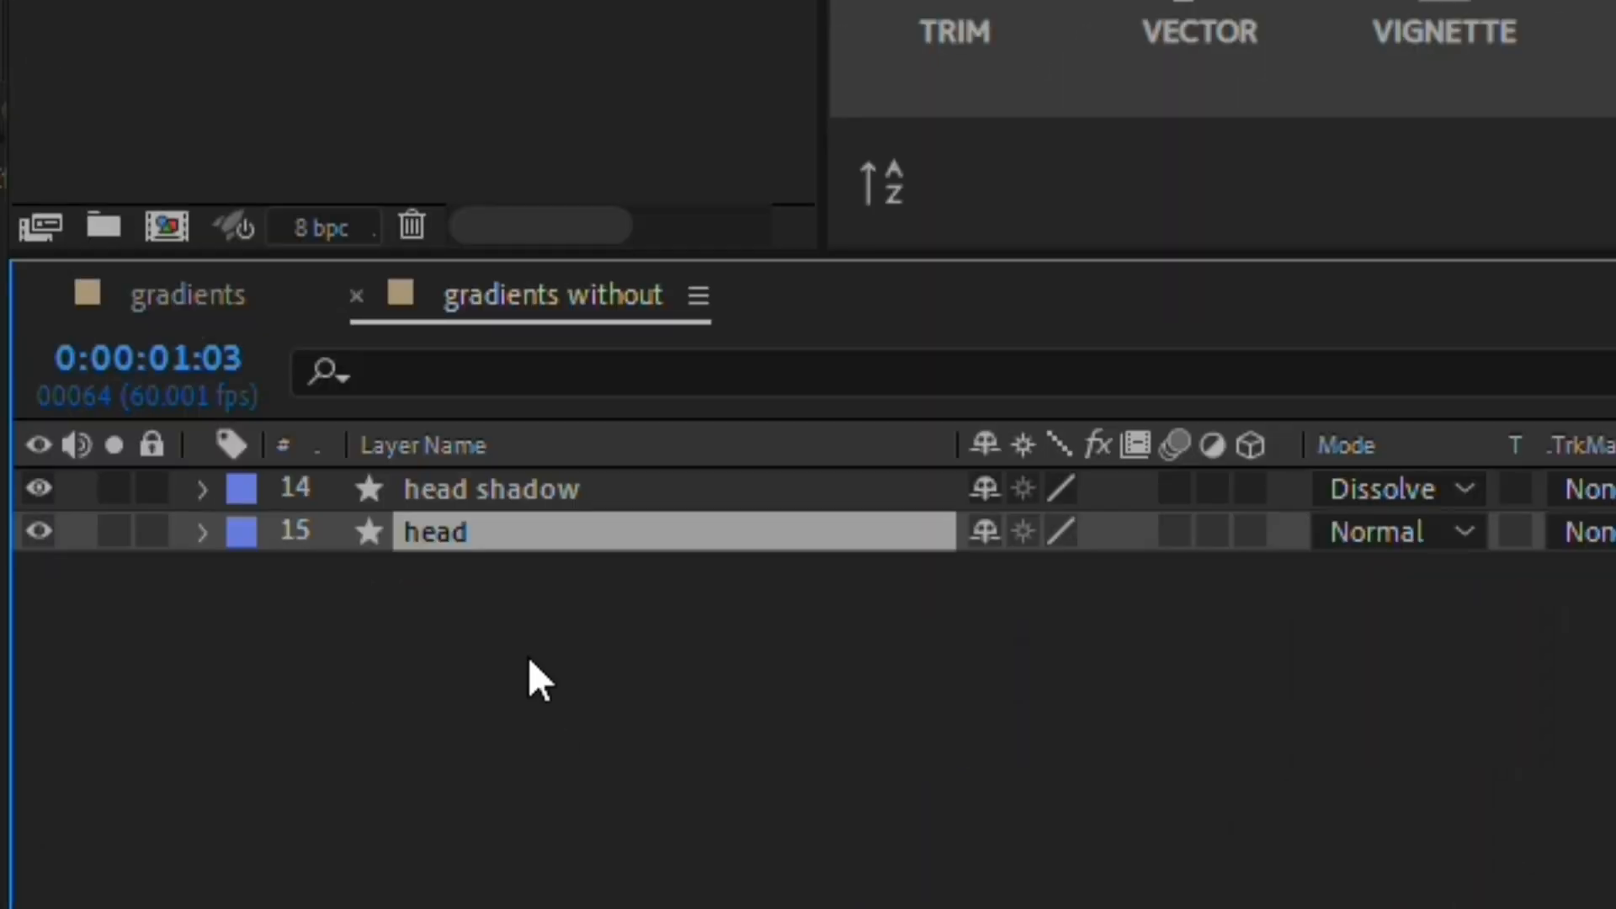
Duplicate the head layer with Ctrl+D and name the copy 'head rim light'.
key("ctrl+d")
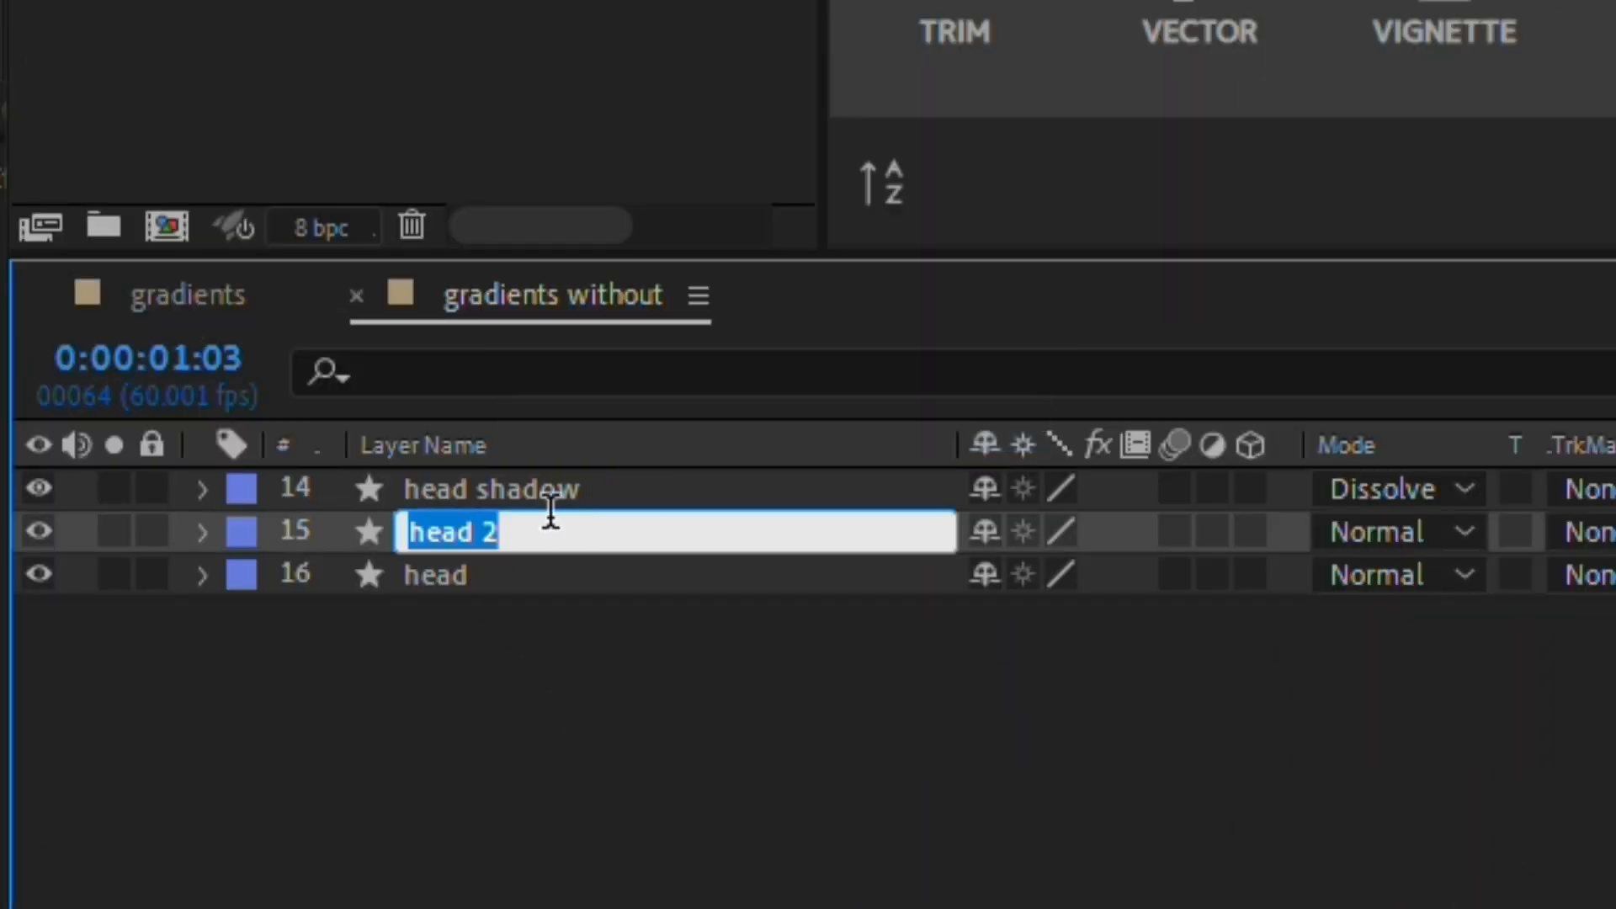
type("head rim light")
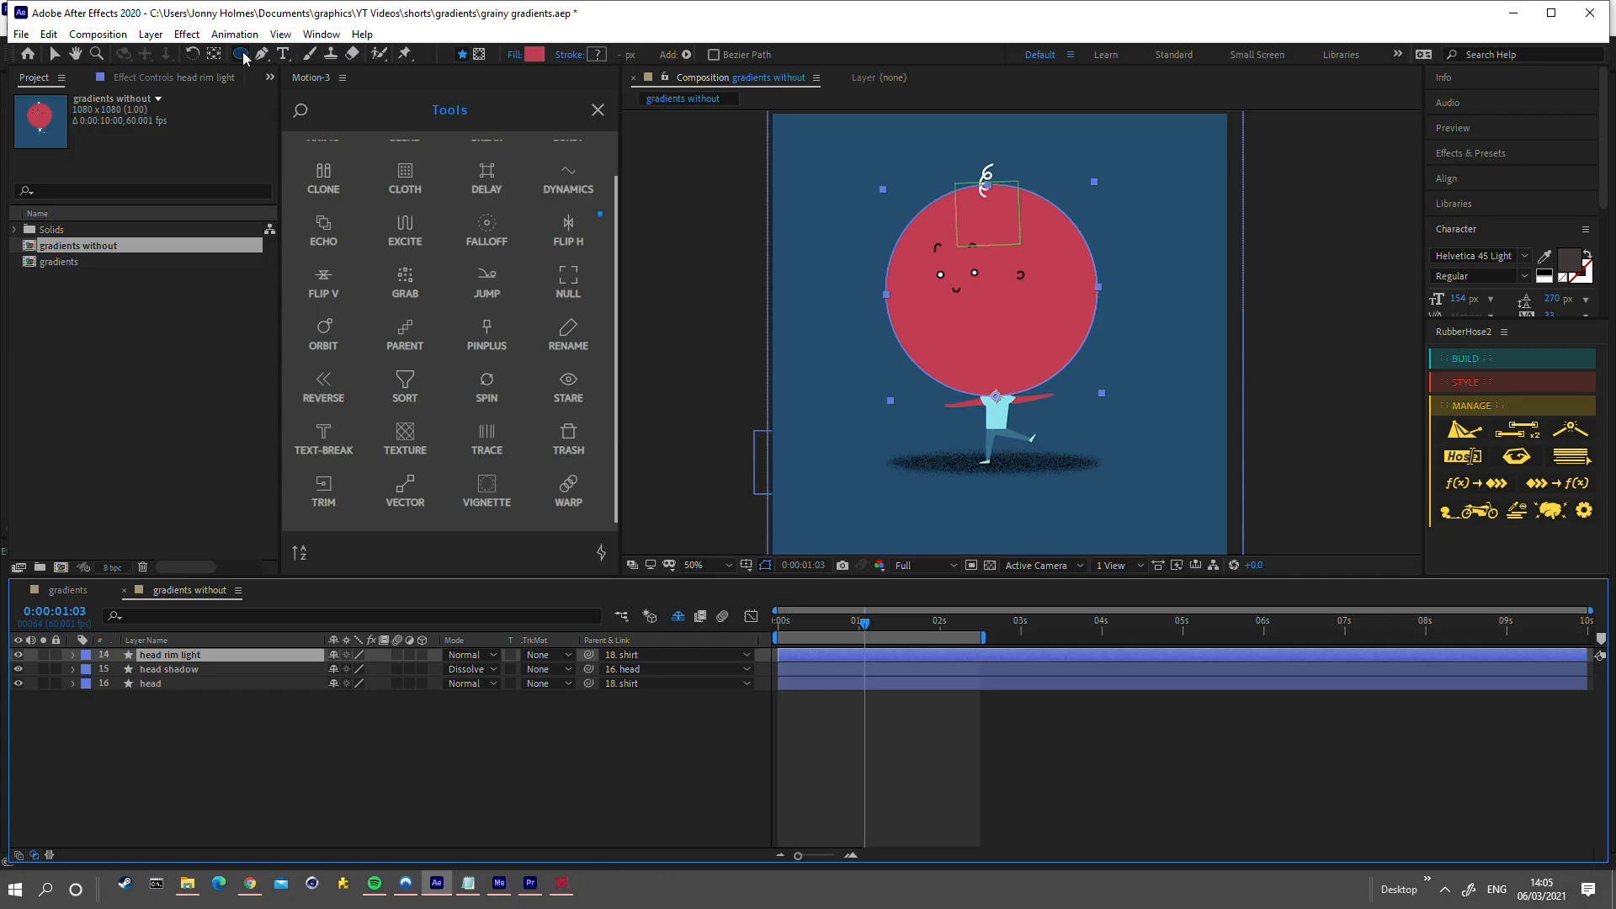
mouse_move(445, 74)
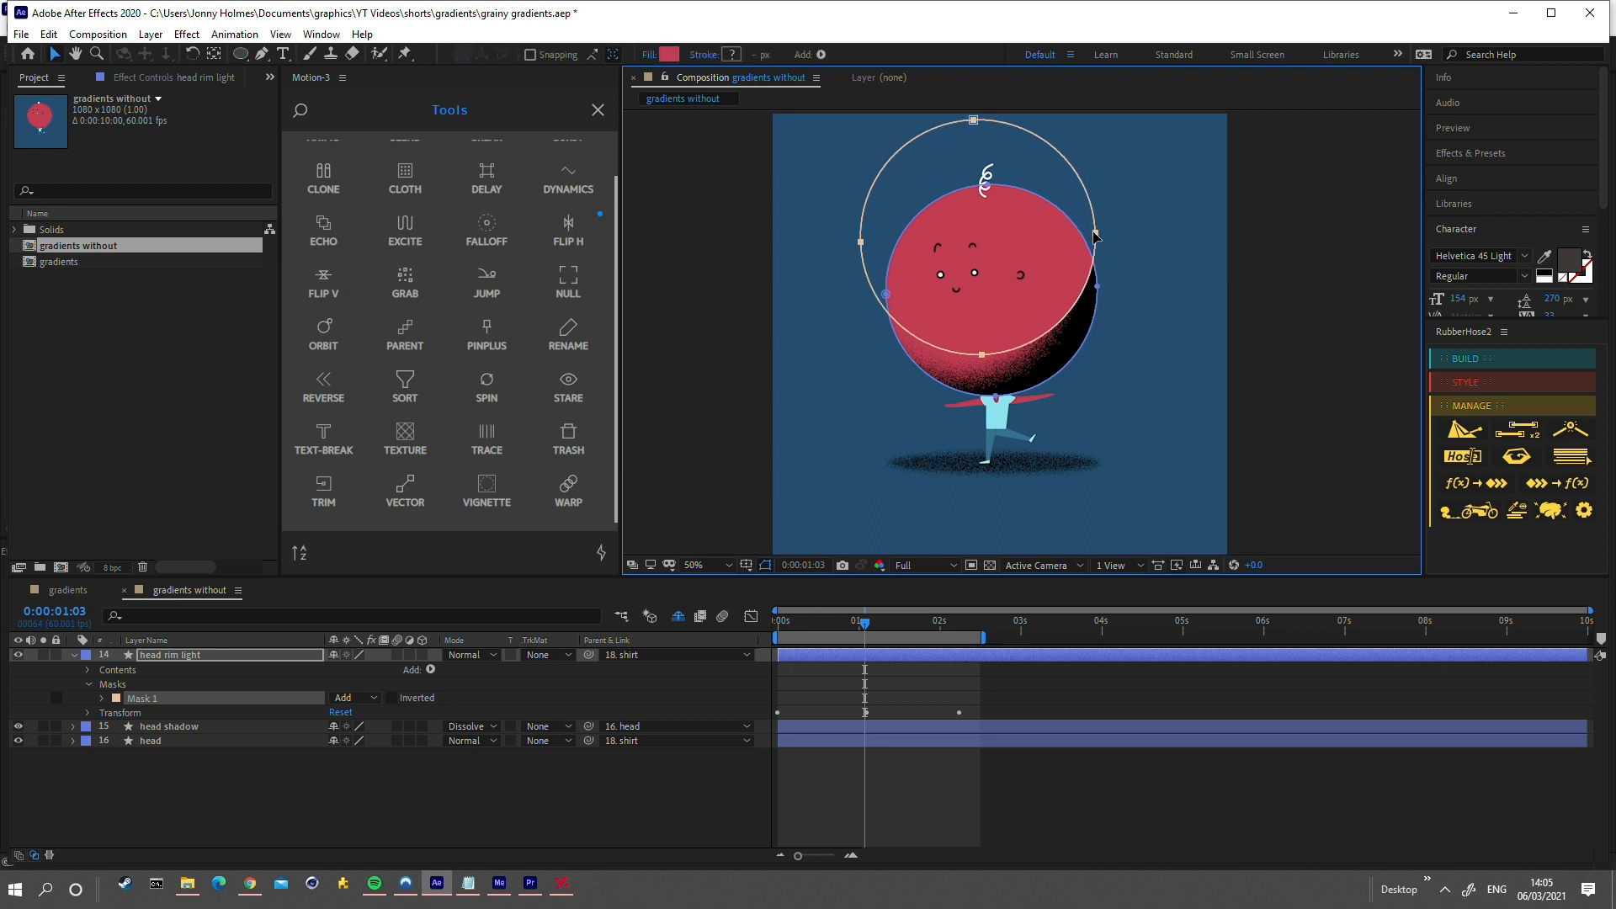
Fill head rim light with white (FFFFFF).
left_click(668, 54)
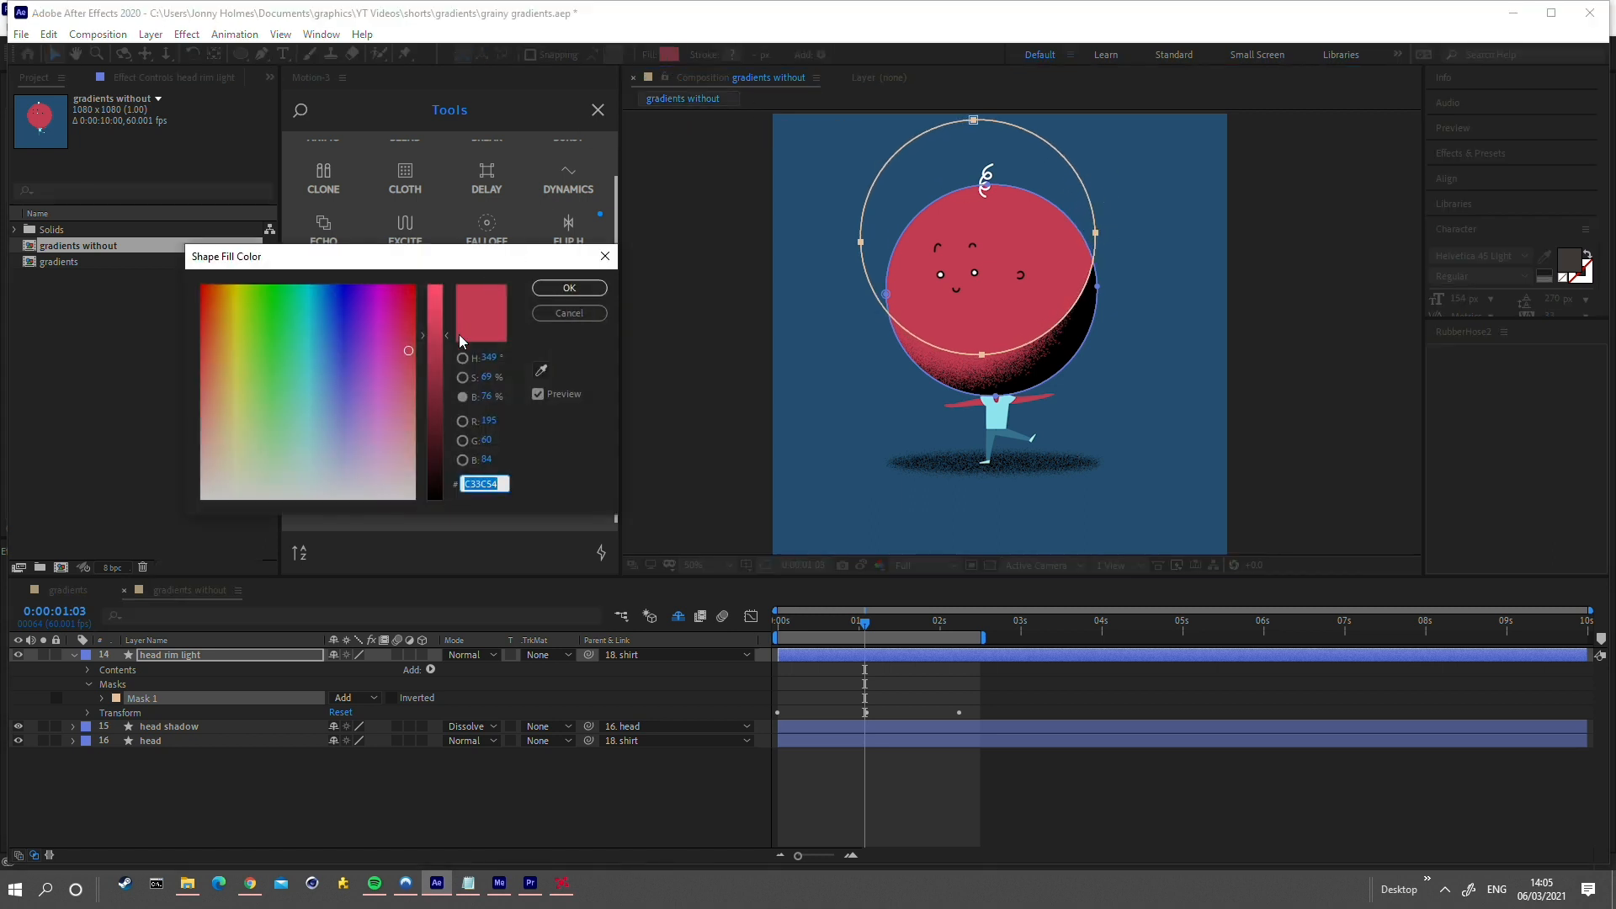
left_click(349, 433)
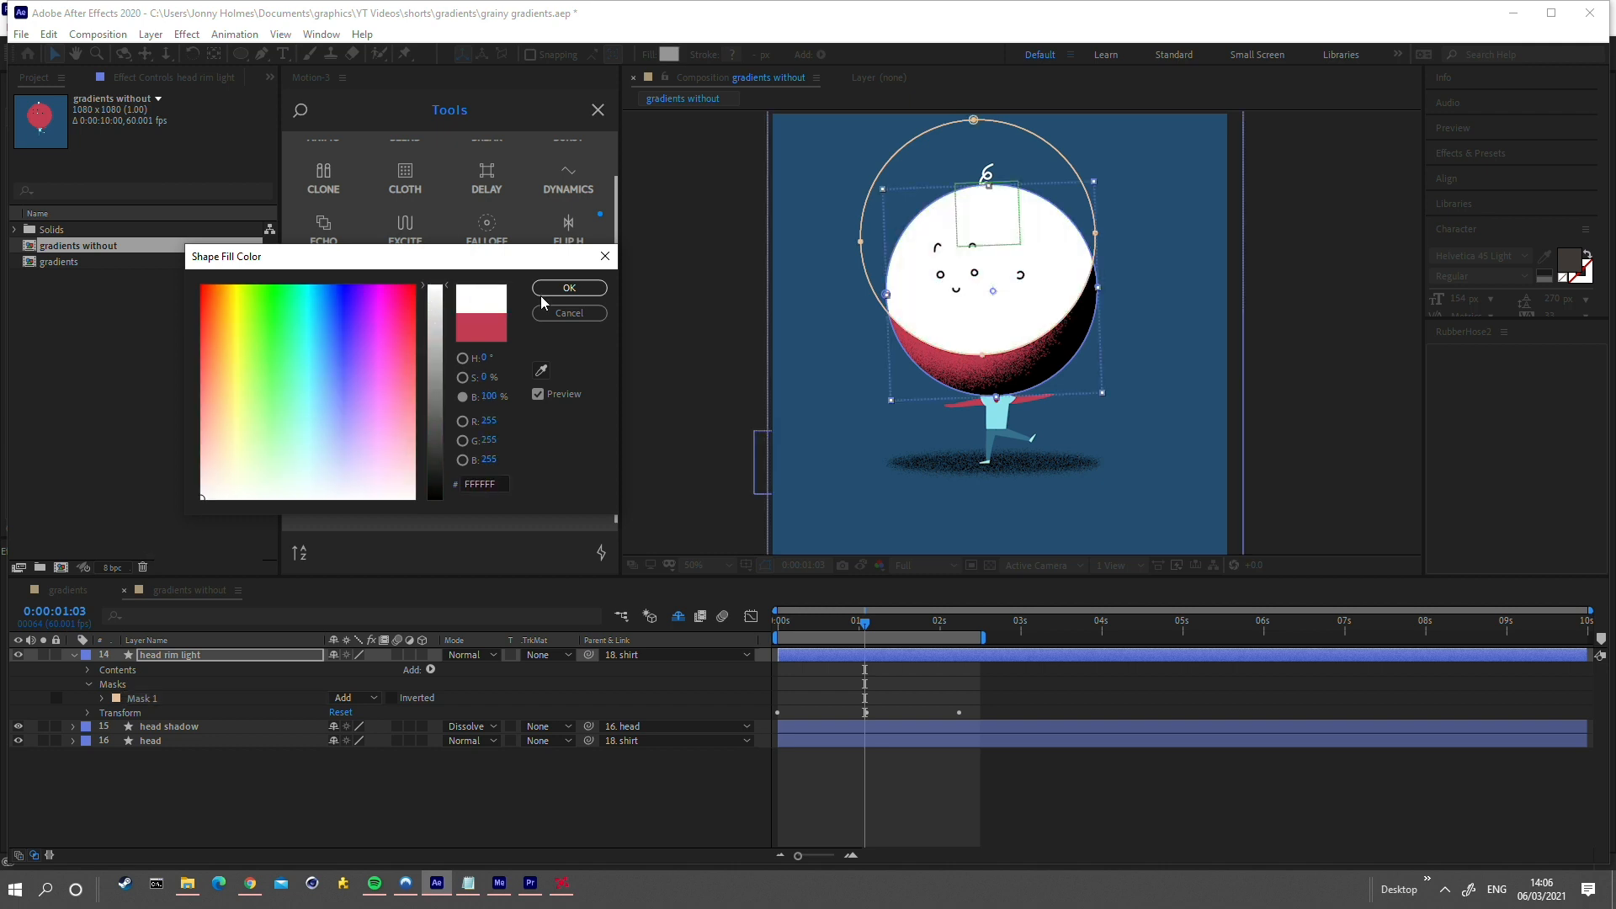
left_click(569, 313)
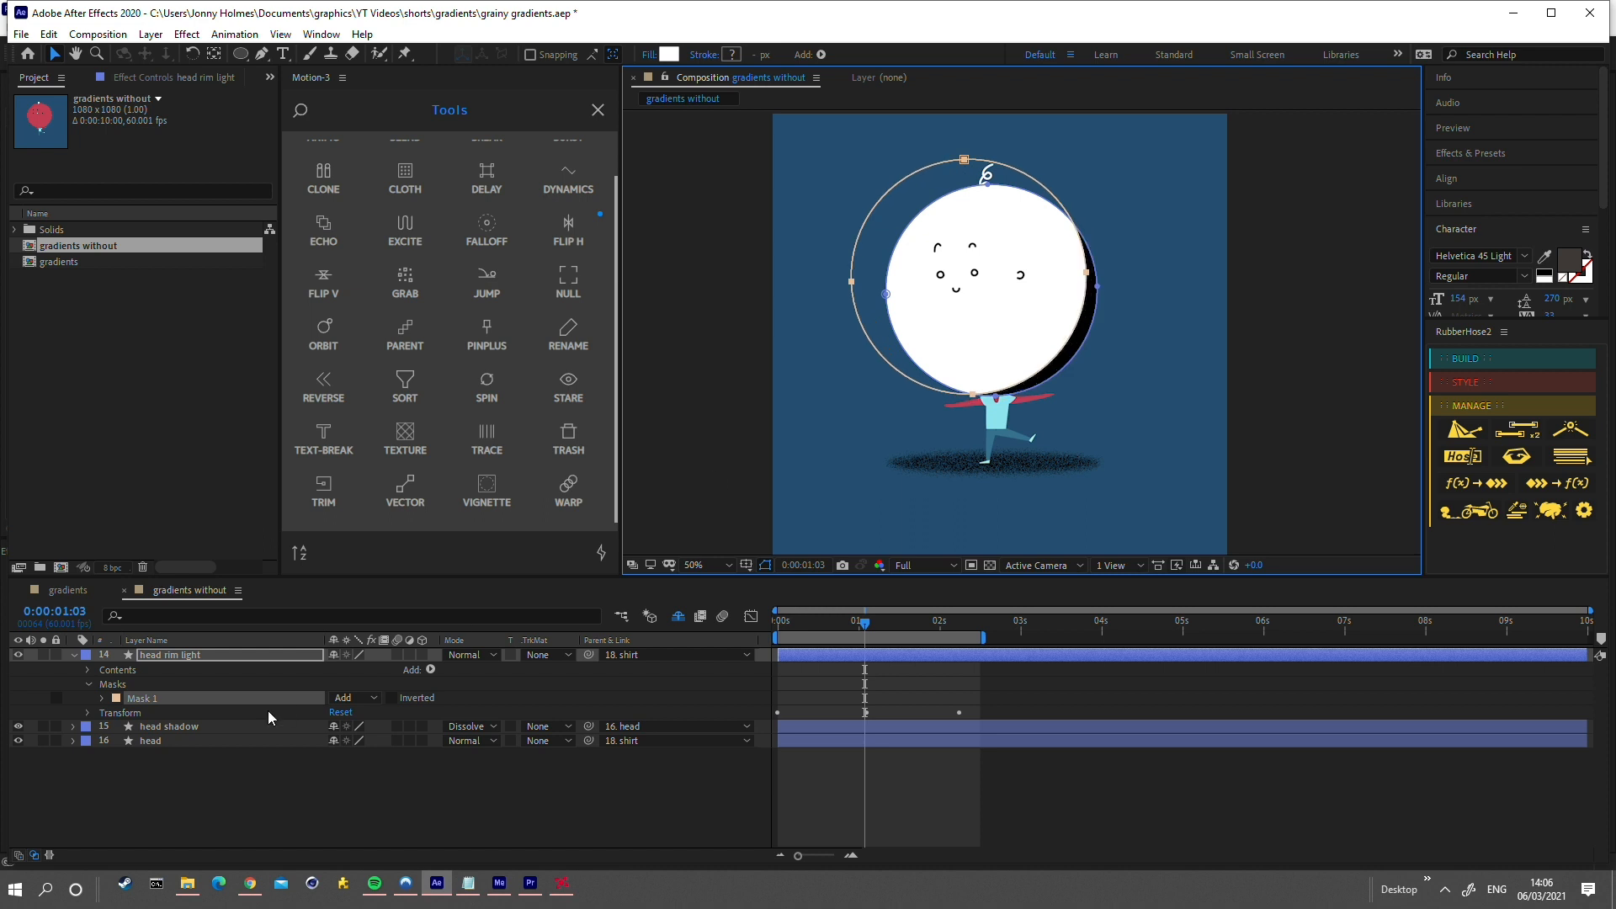
Invert the rim light's Mask 1 and set the layer's blending mode to Dissolve.
left_click(390, 698)
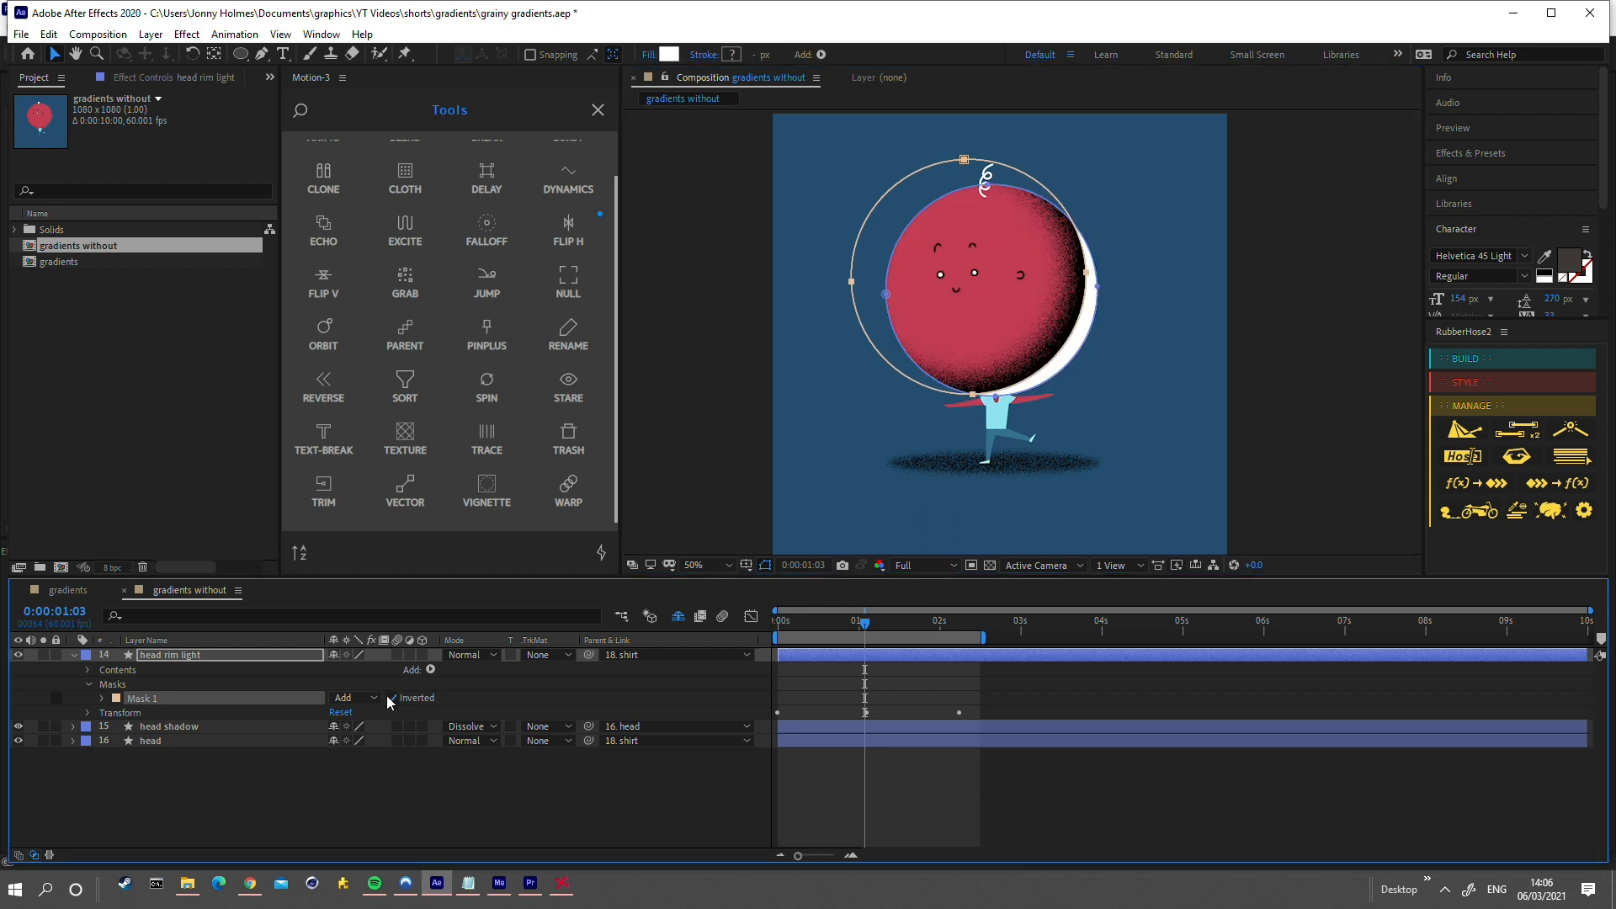
left_click(391, 698)
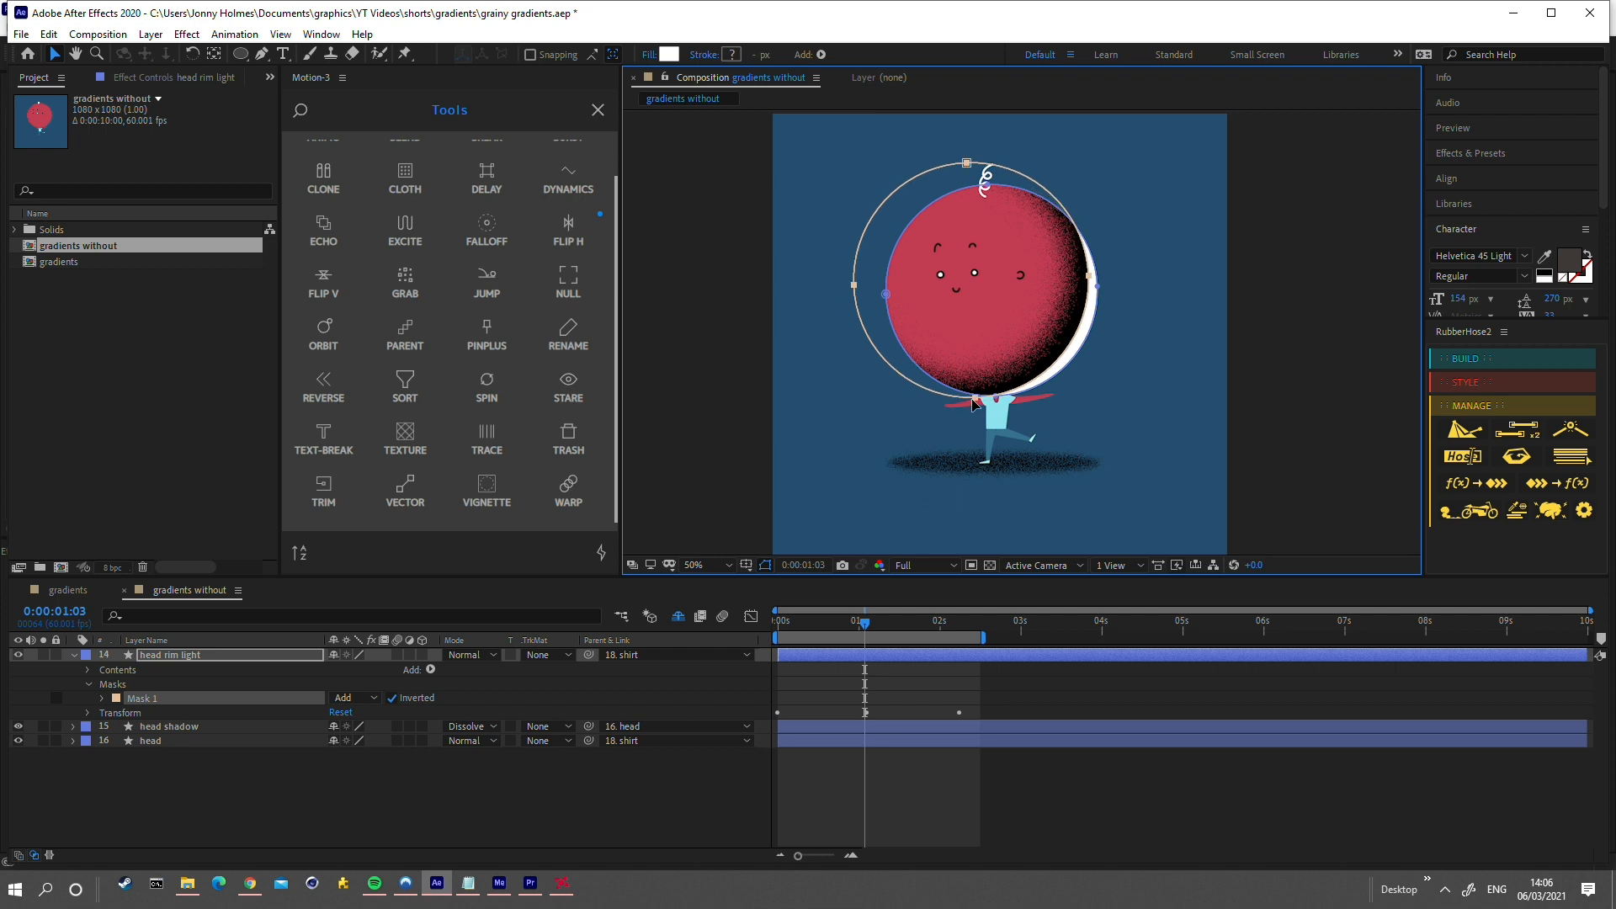
left_click(471, 653)
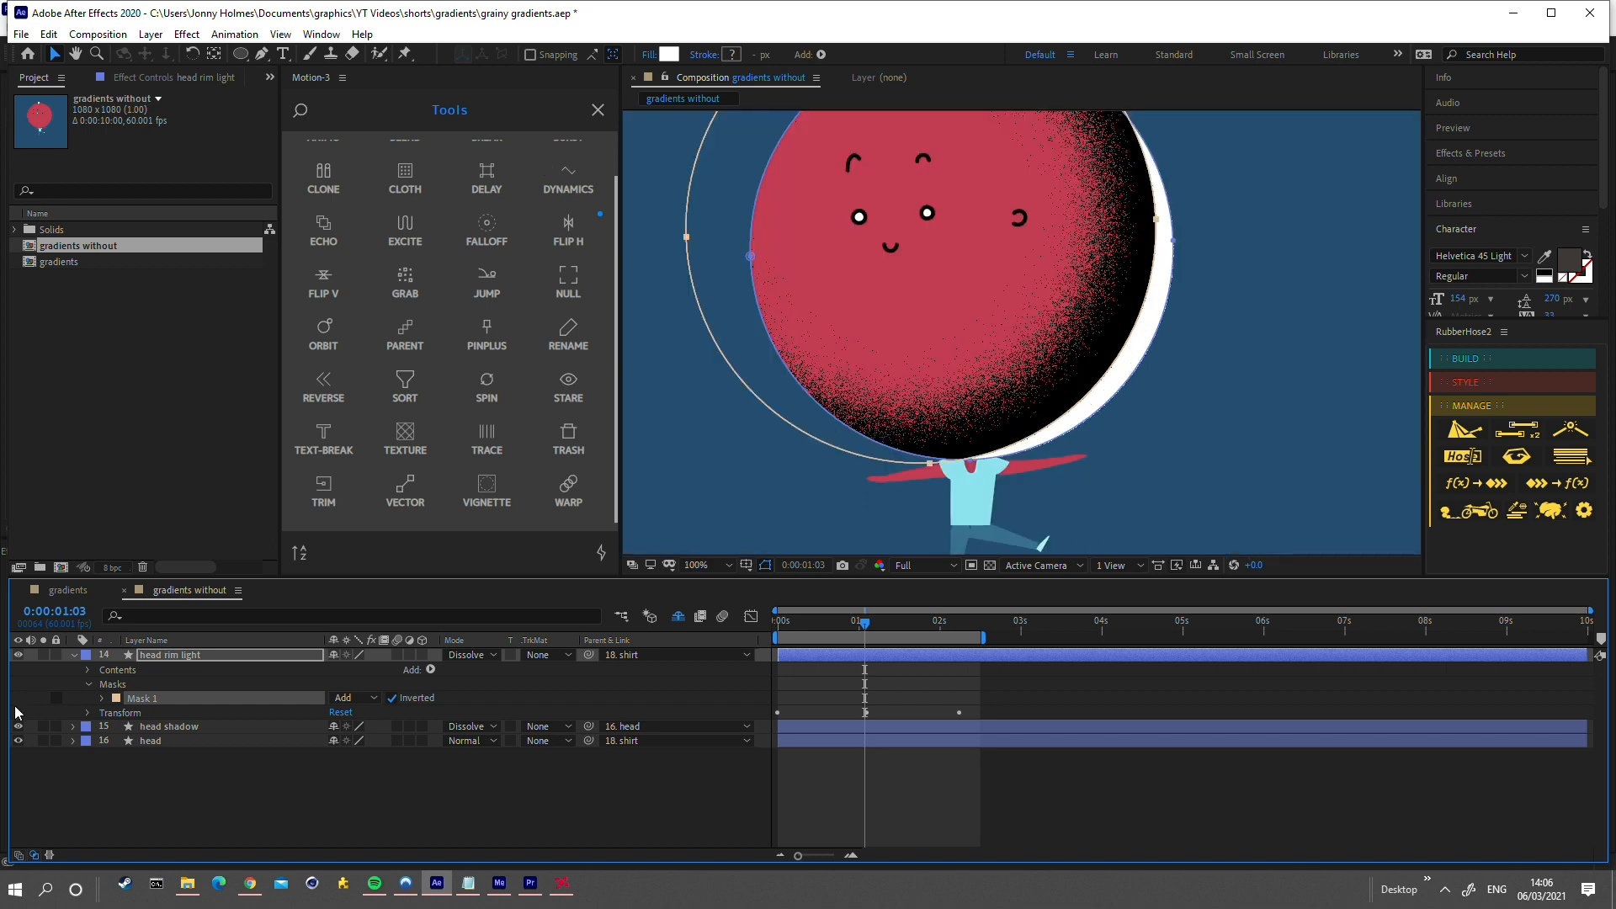
Expand head rim light's Mask 1 to show its 100-pixel feather setting.
left_click(88, 699)
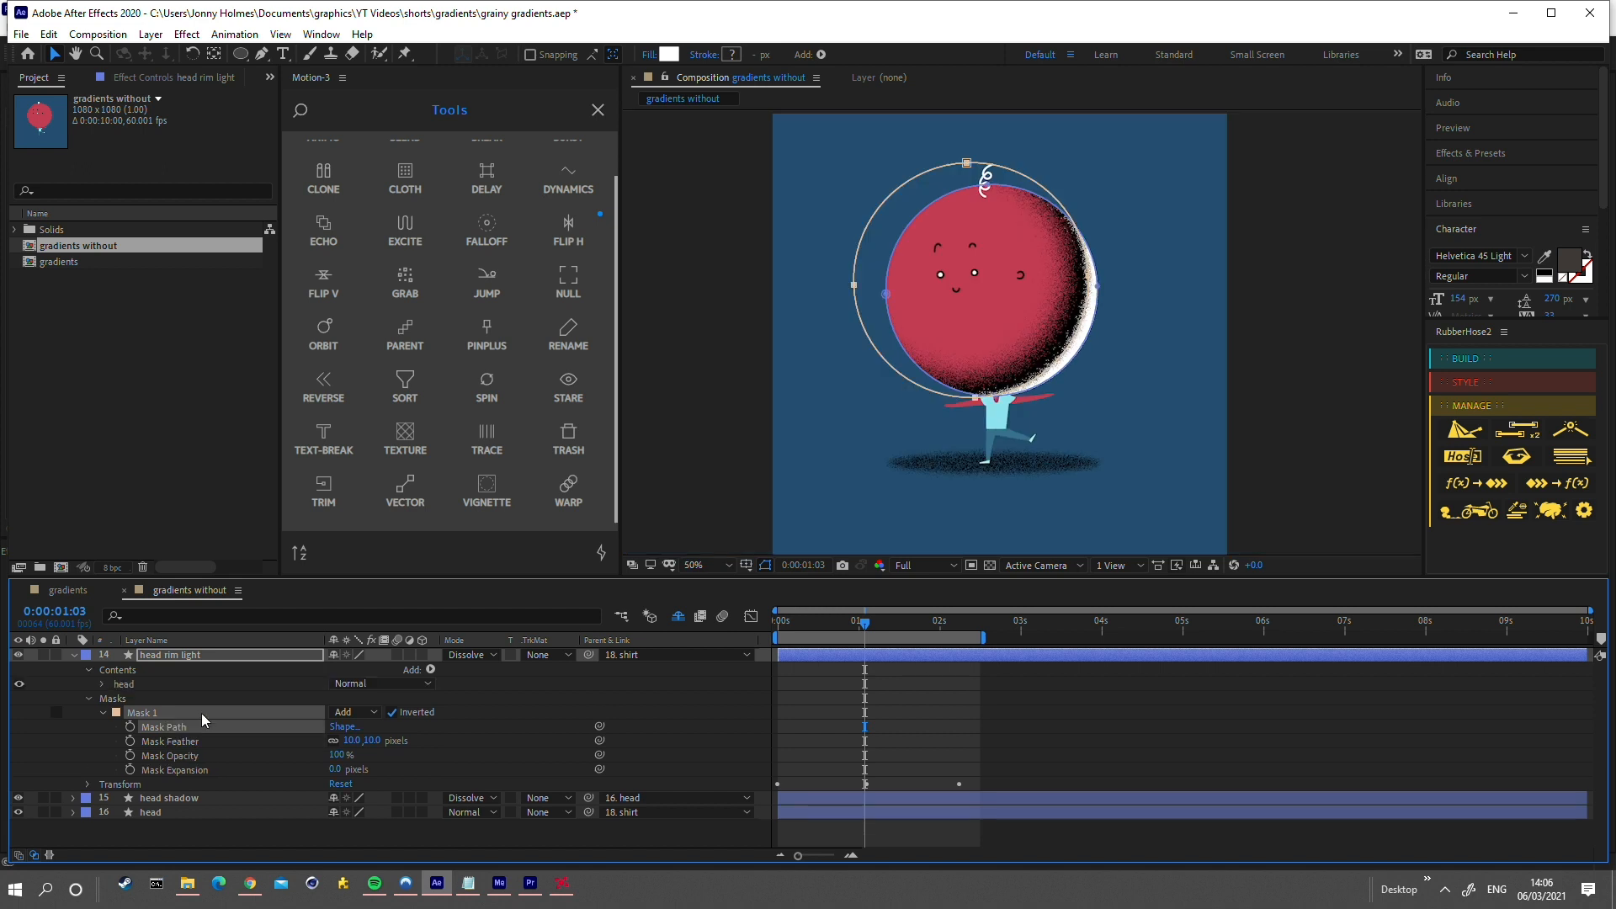
mouse_move(977, 403)
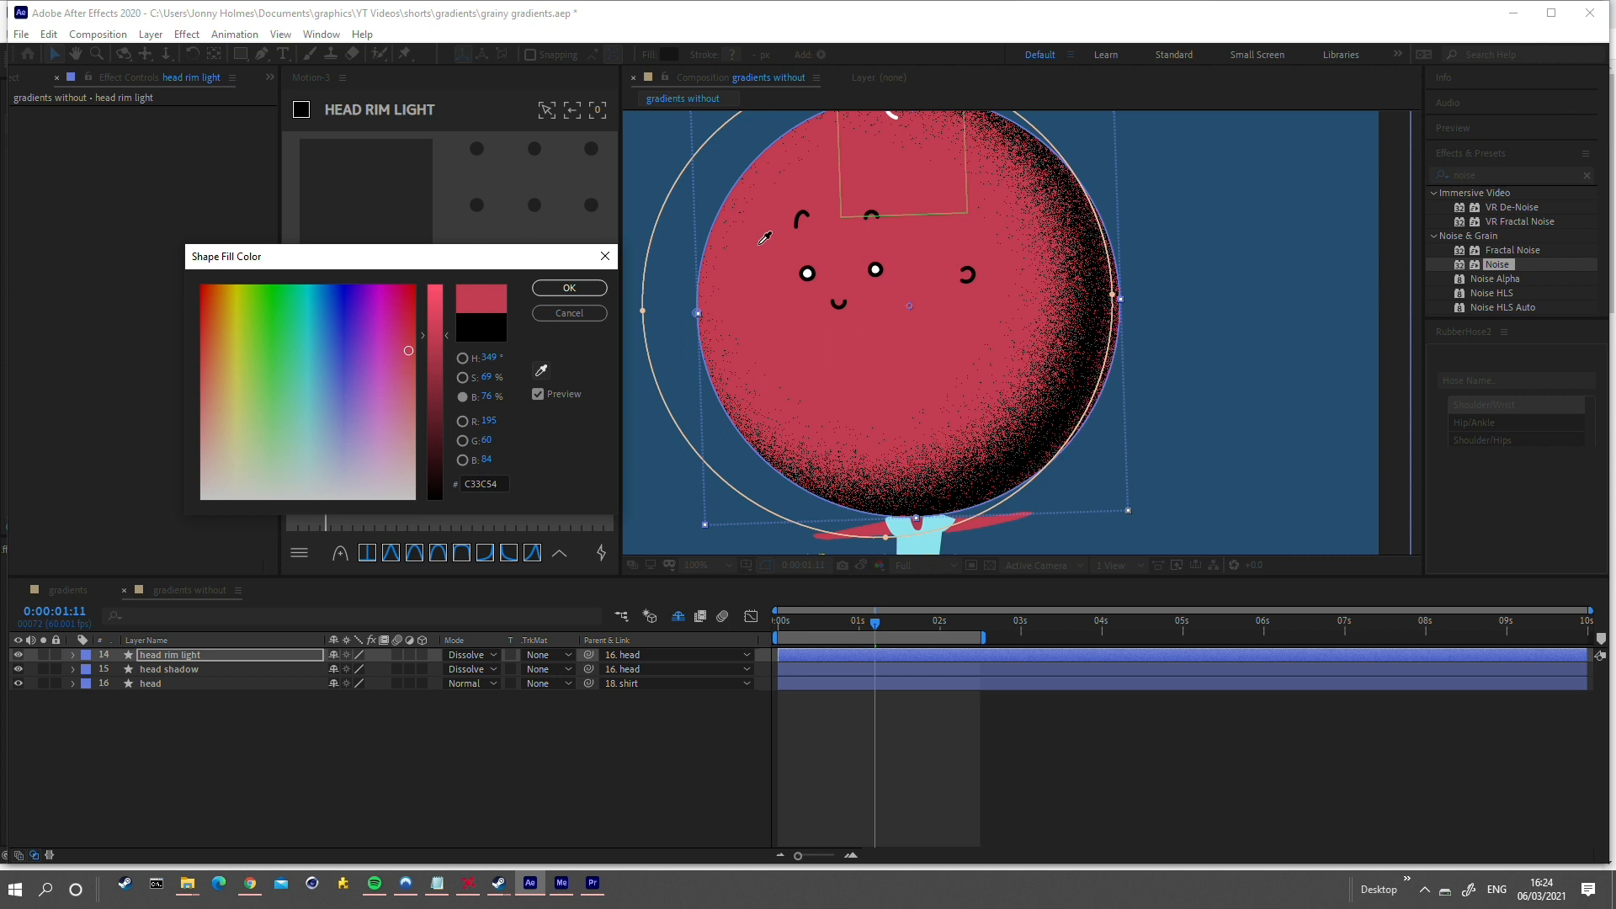
Fill head rim light with red C33C54 and adjust its mask feather.
left_click(568, 288)
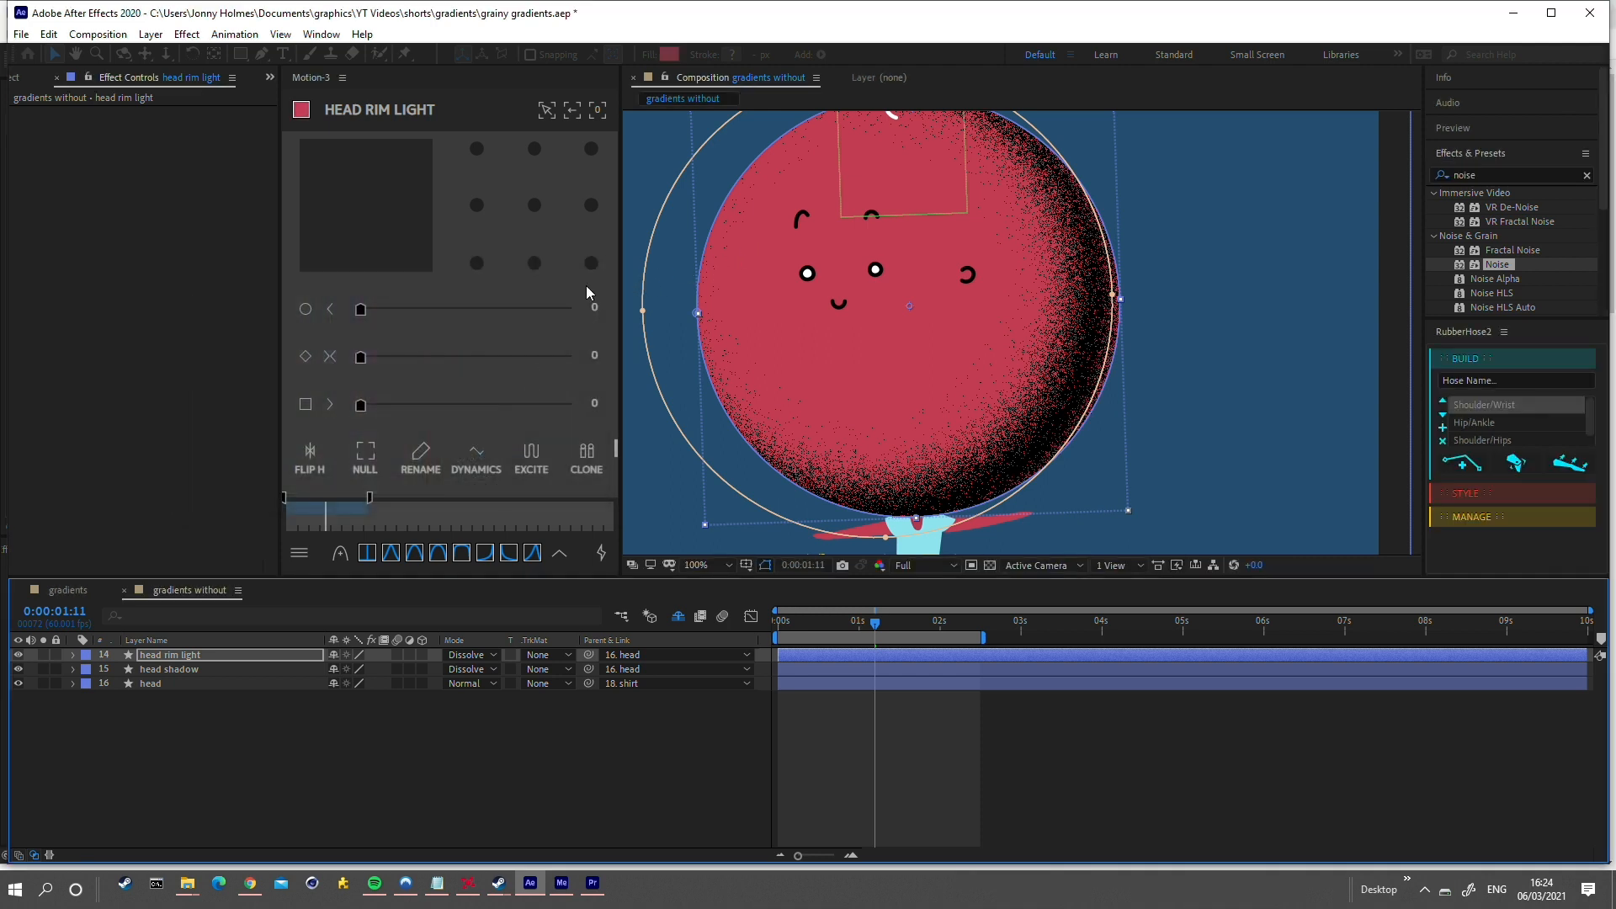
left_click(73, 655)
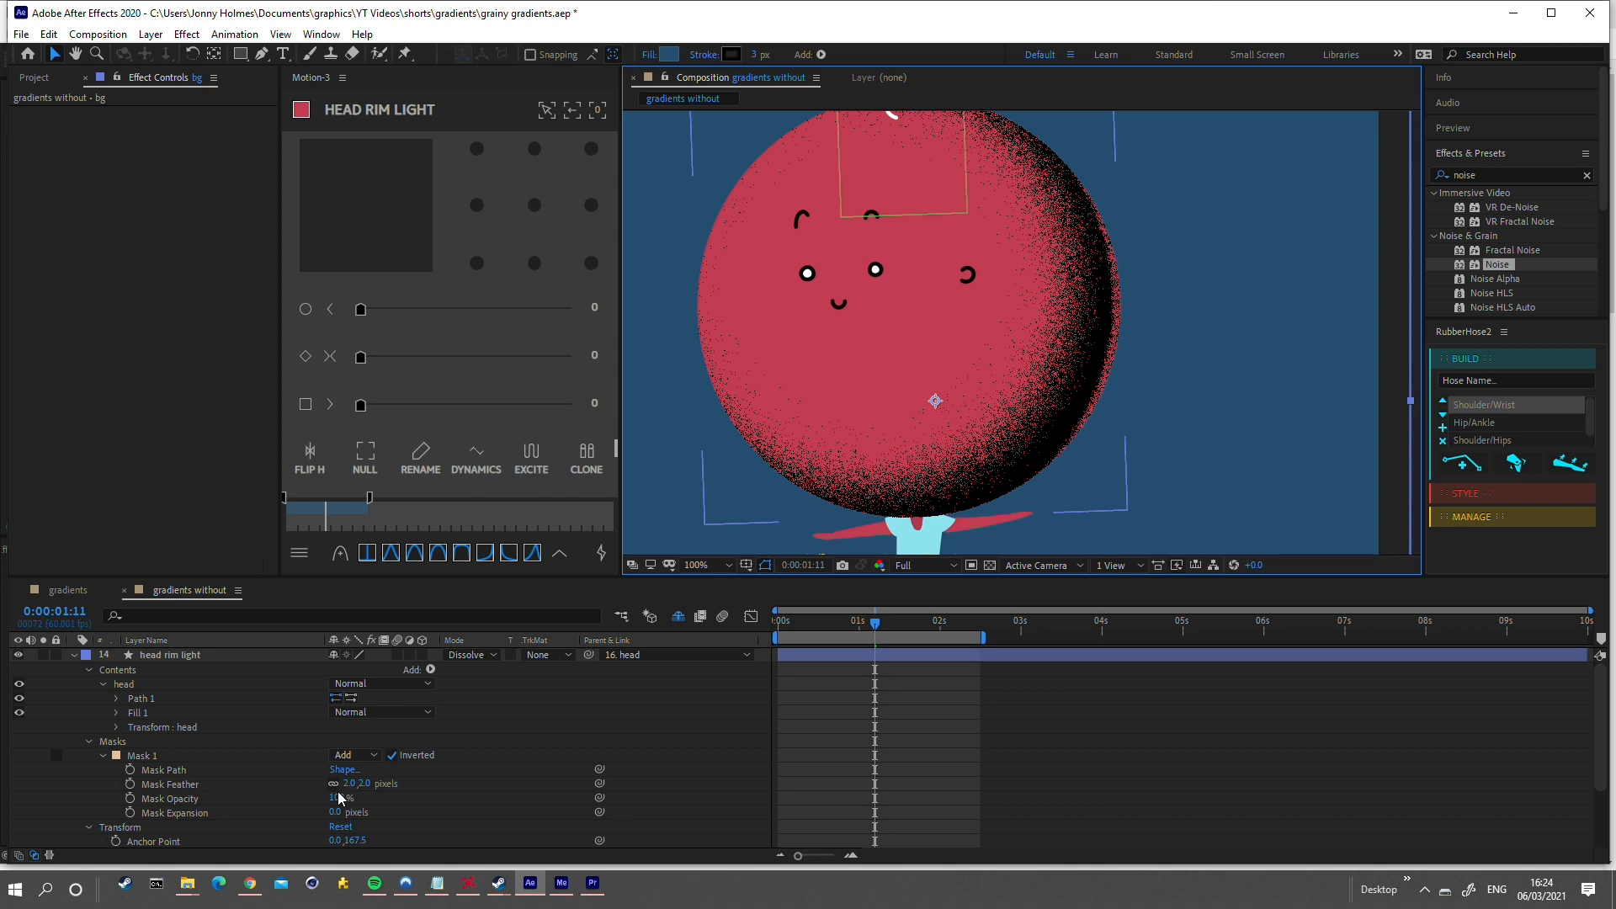
left_click(169, 785)
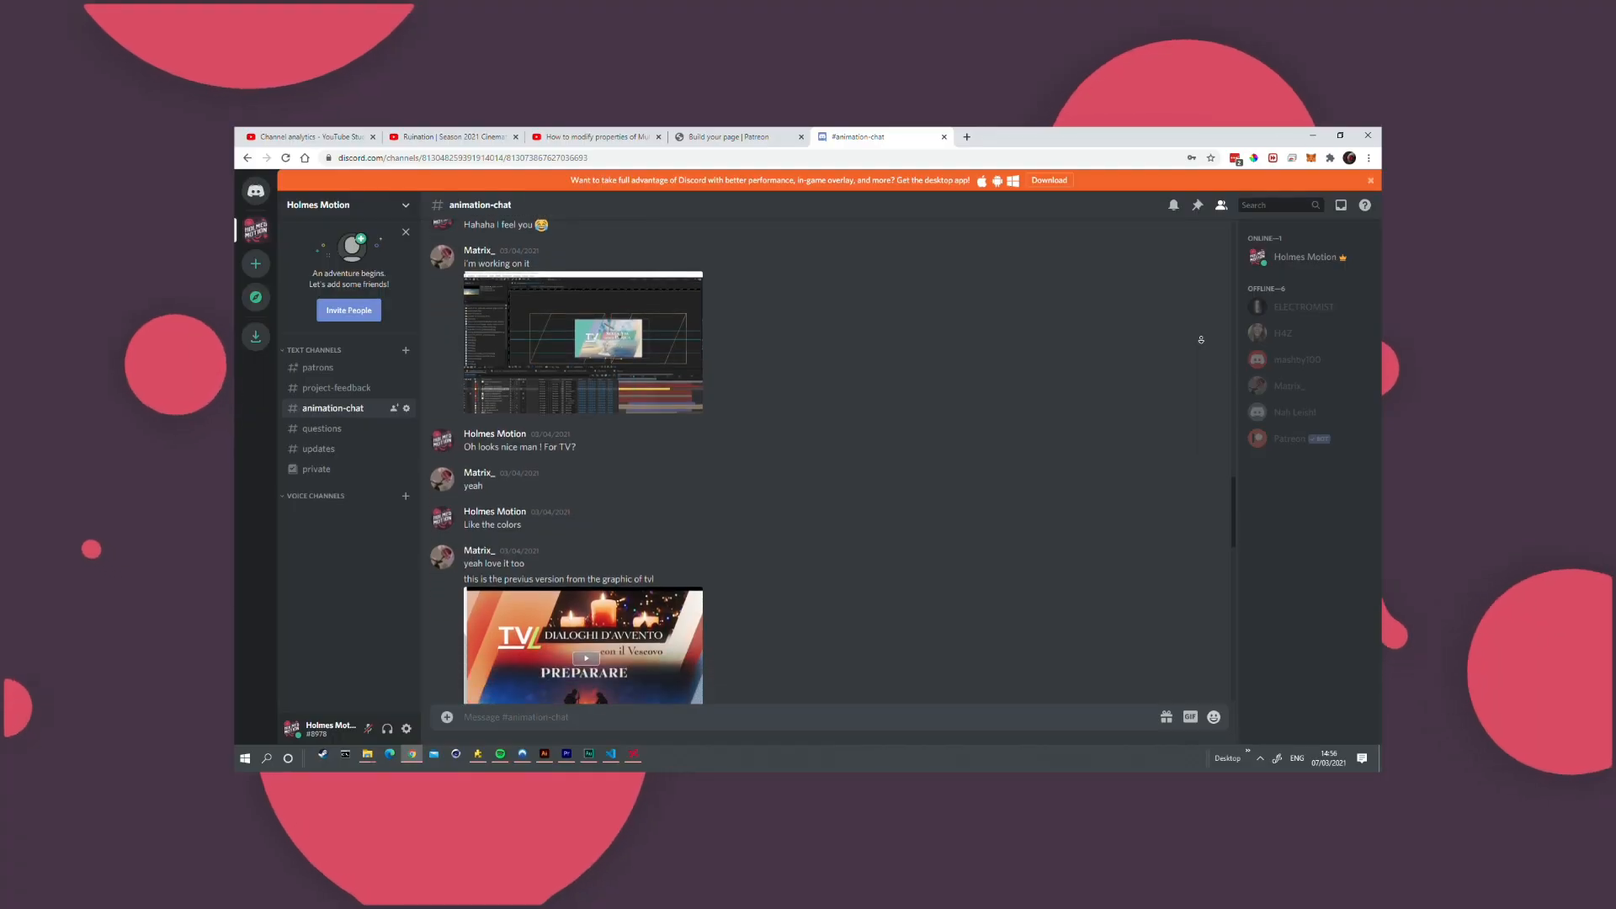
scroll("down", 3)
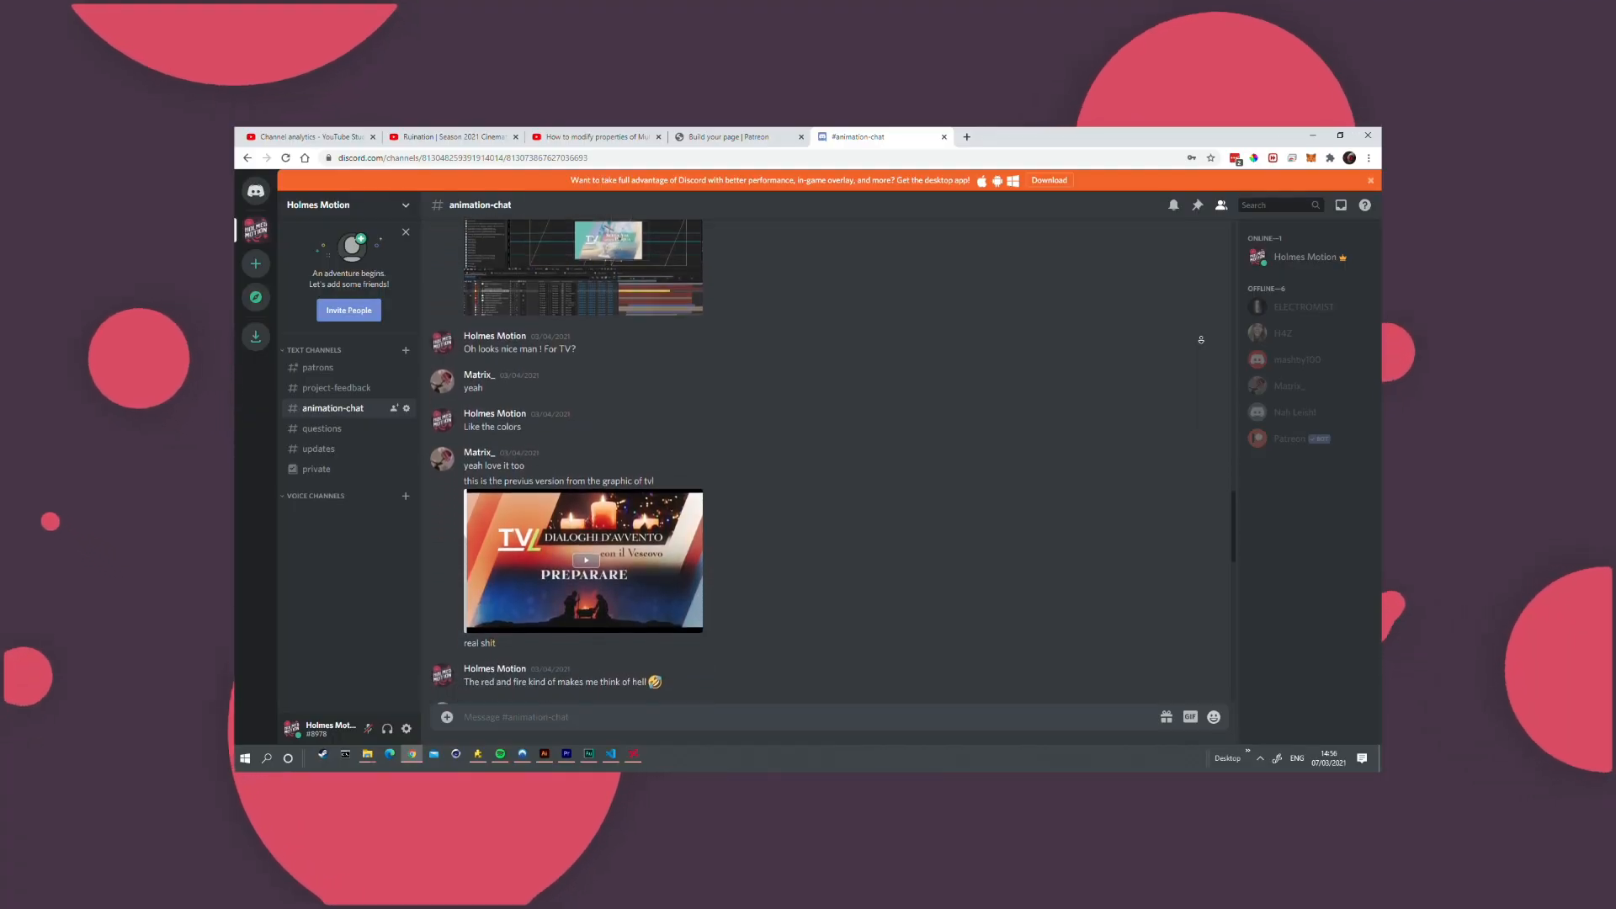
scroll("down", 3)
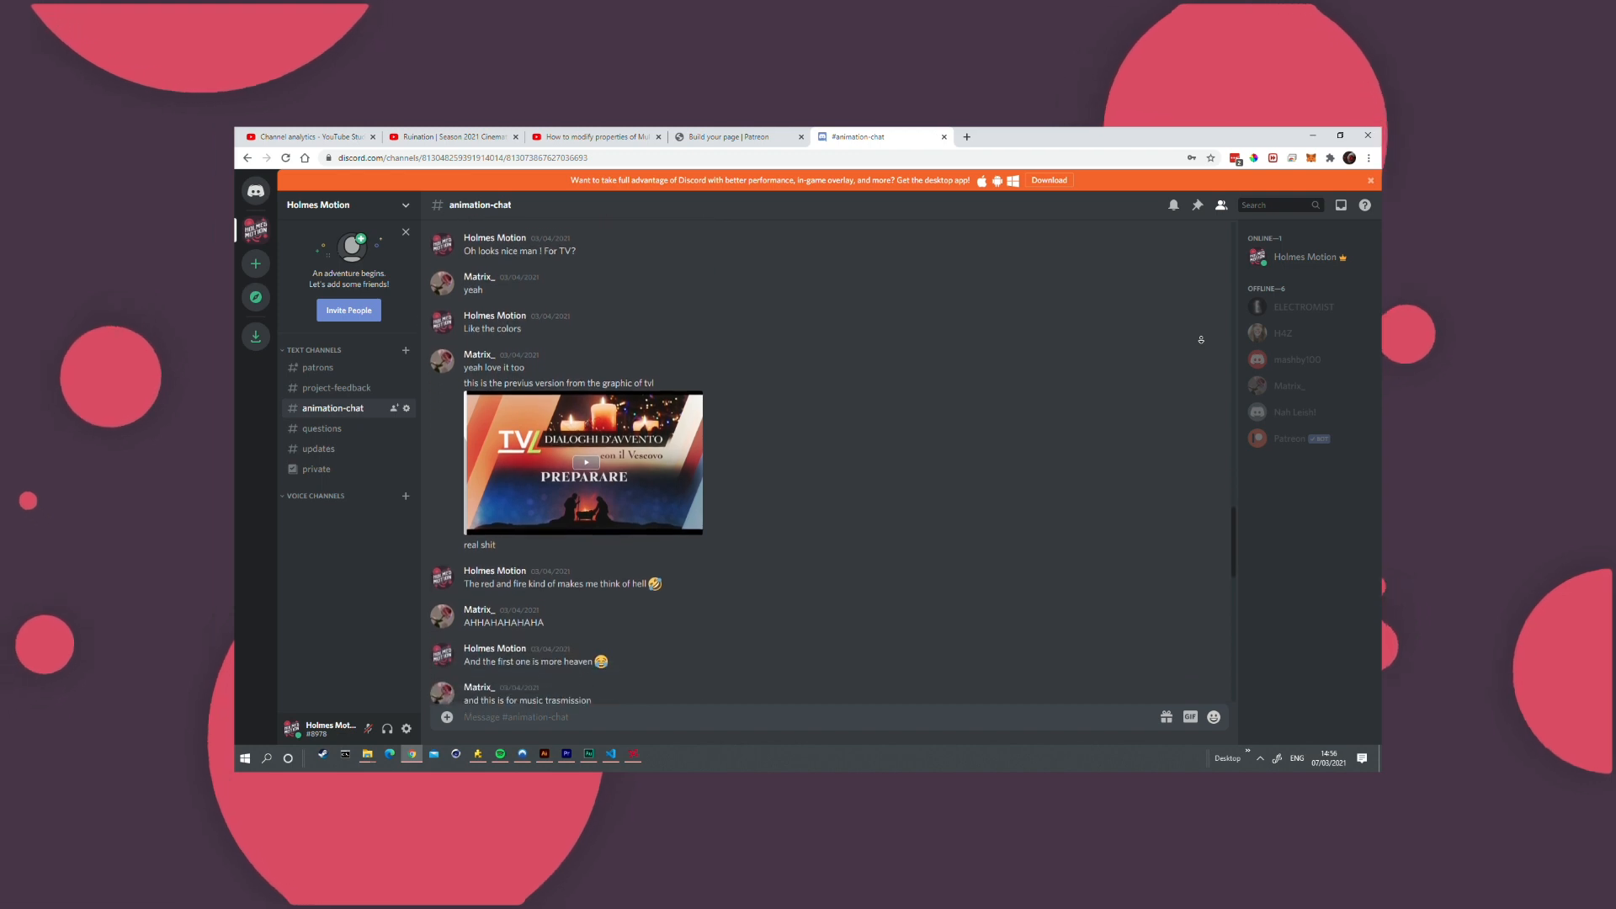
scroll("down", 3)
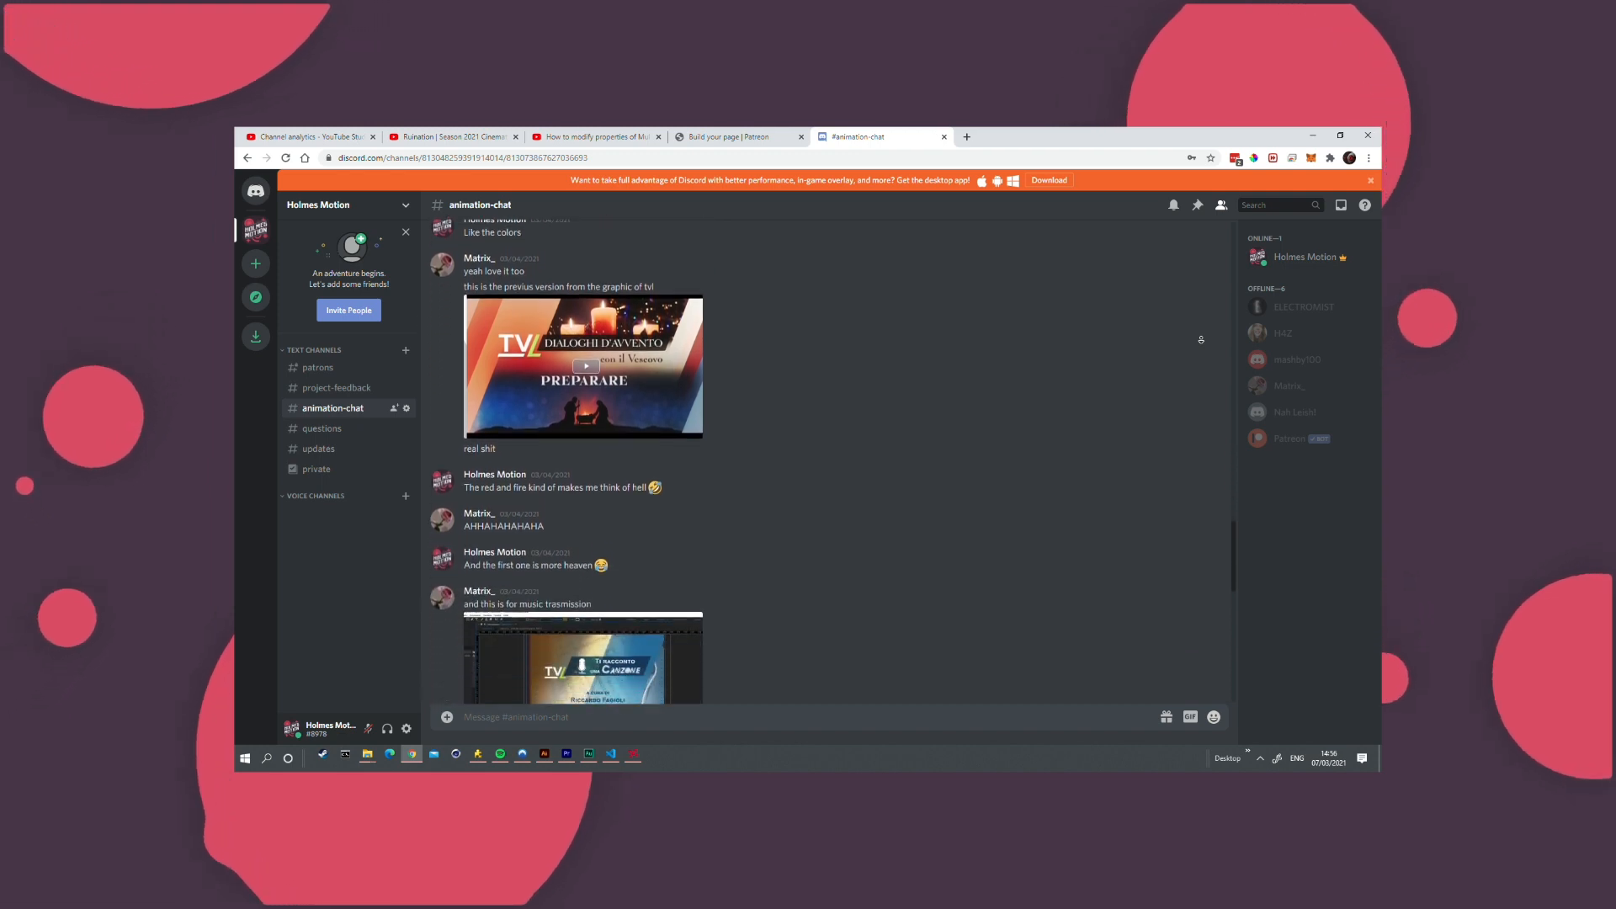
scroll("down", 3)
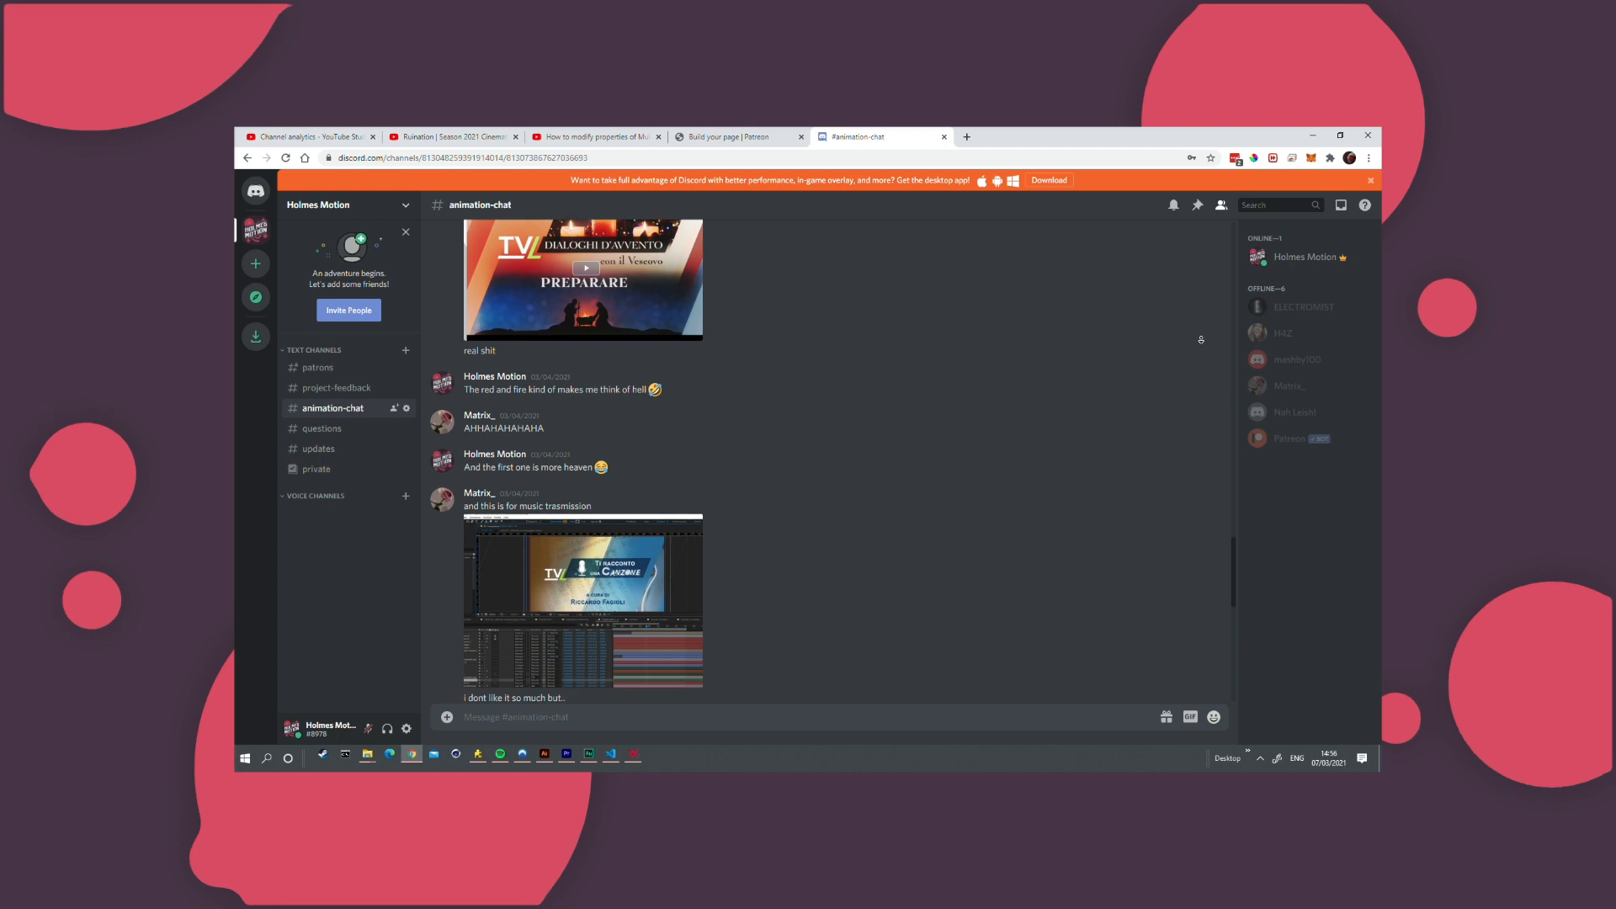
Switch to the Patreon tier page and scroll through the Motion Junkies and Motion Fanatic tiers.
left_click(734, 136)
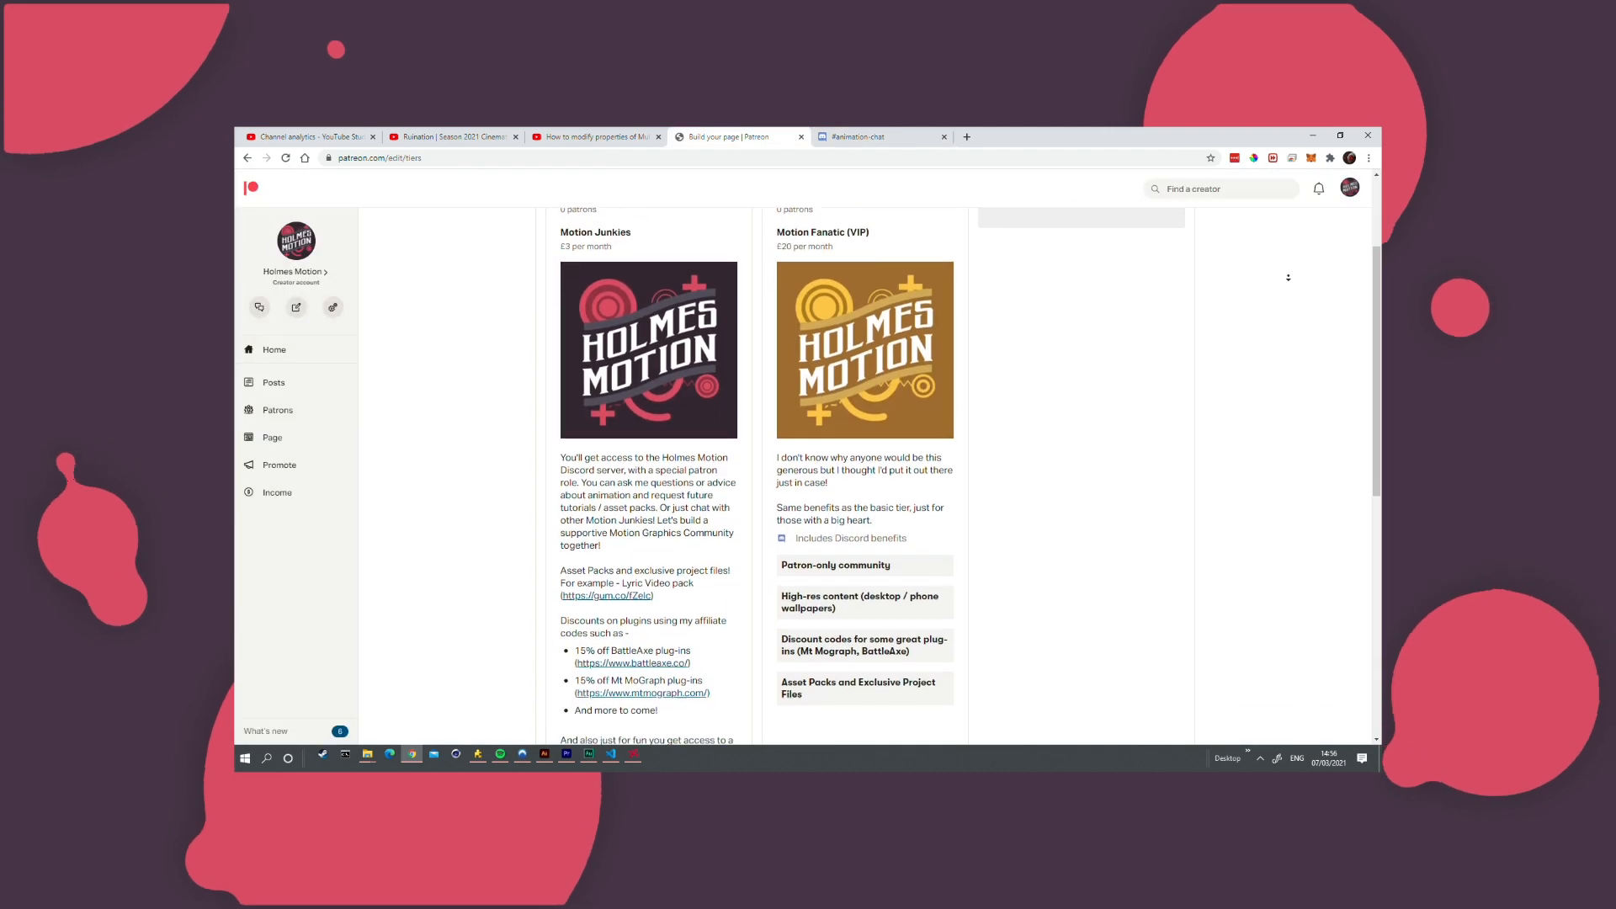
scroll("up", 3)
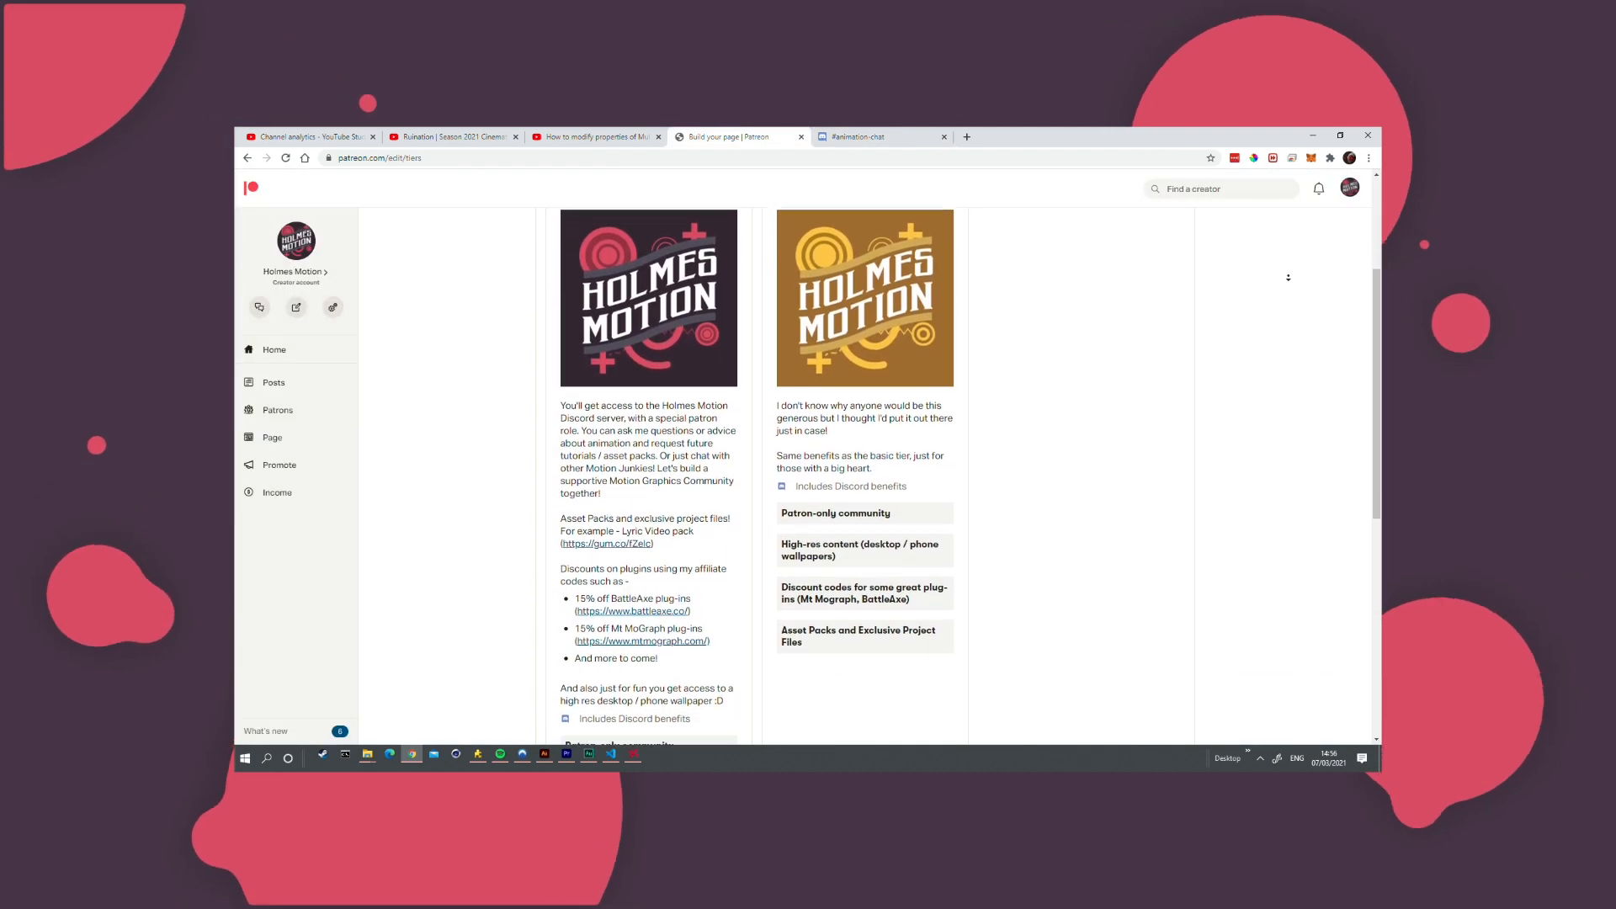
scroll("down", 3)
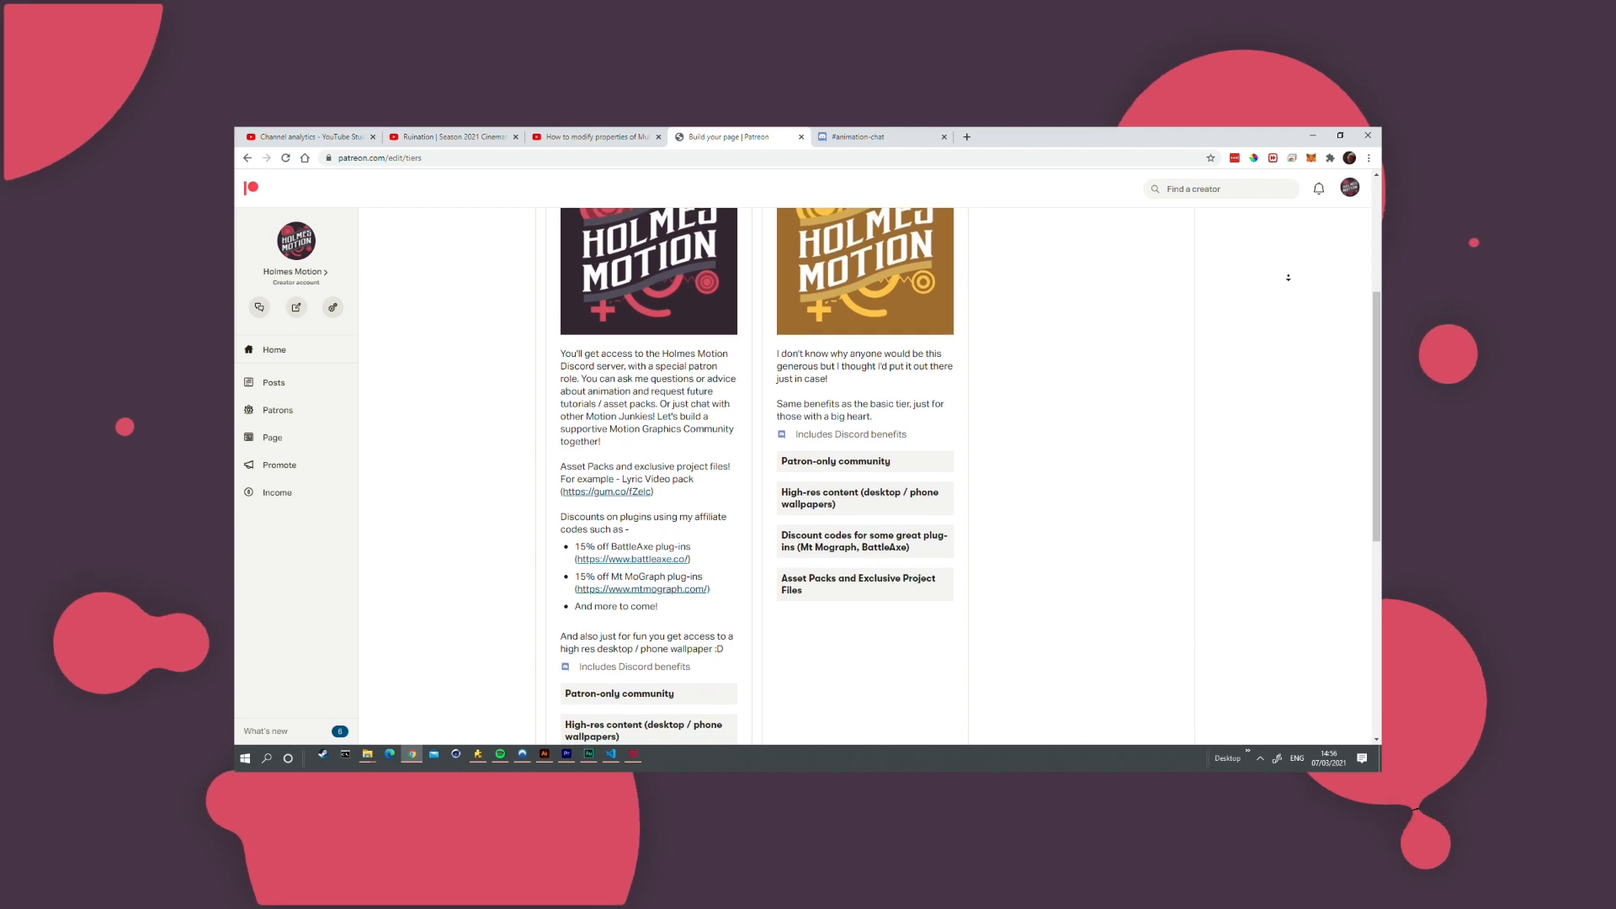
scroll("down", 3)
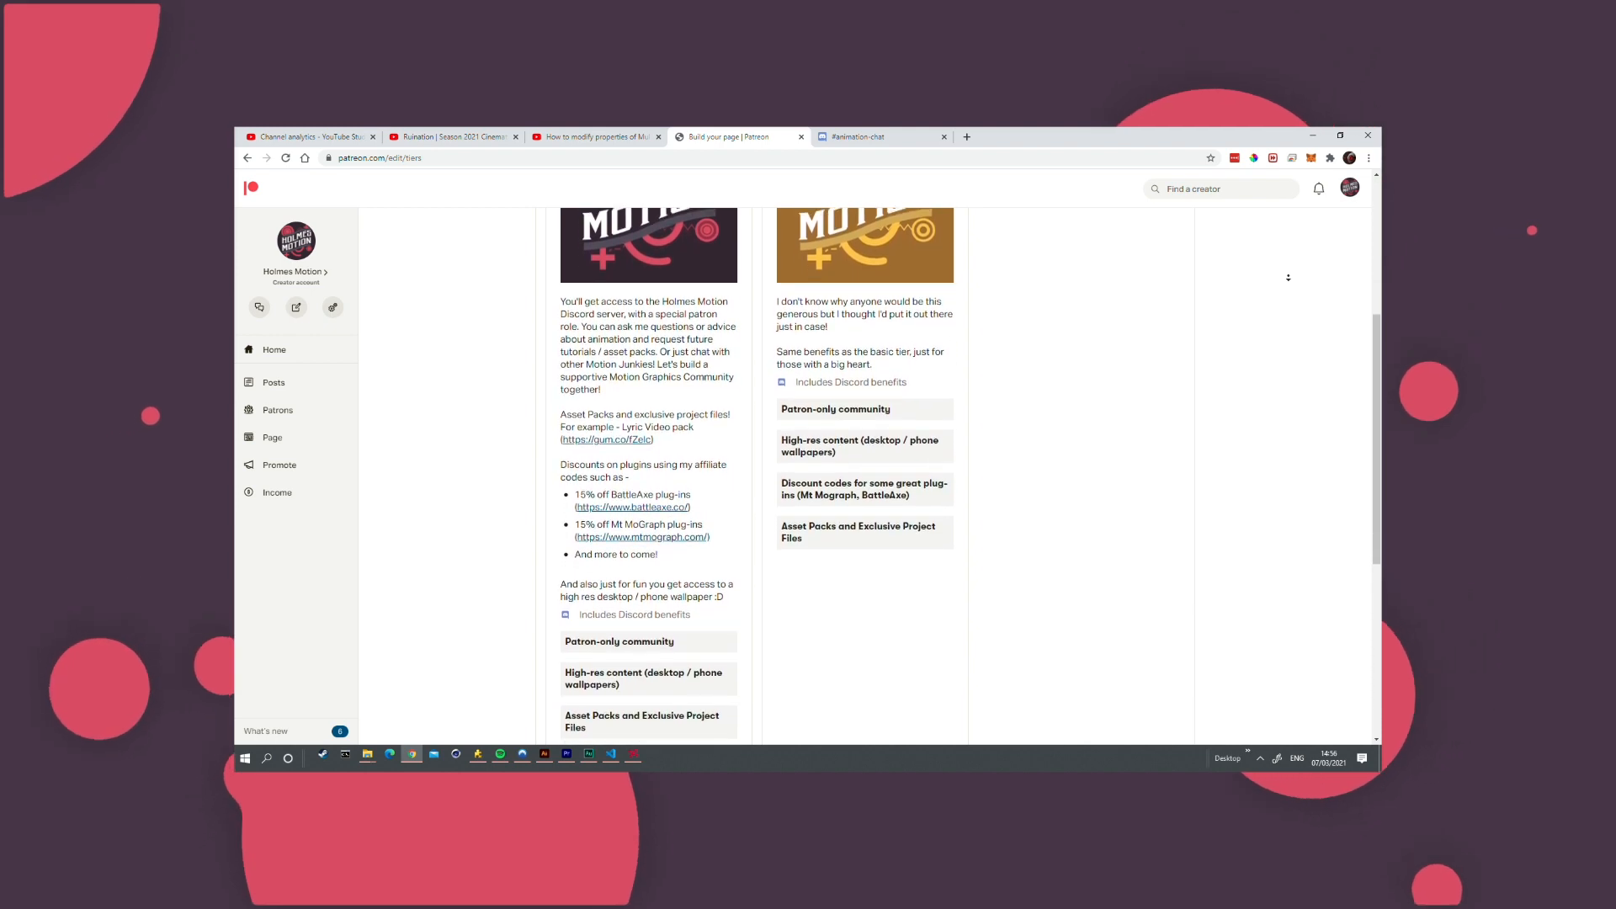